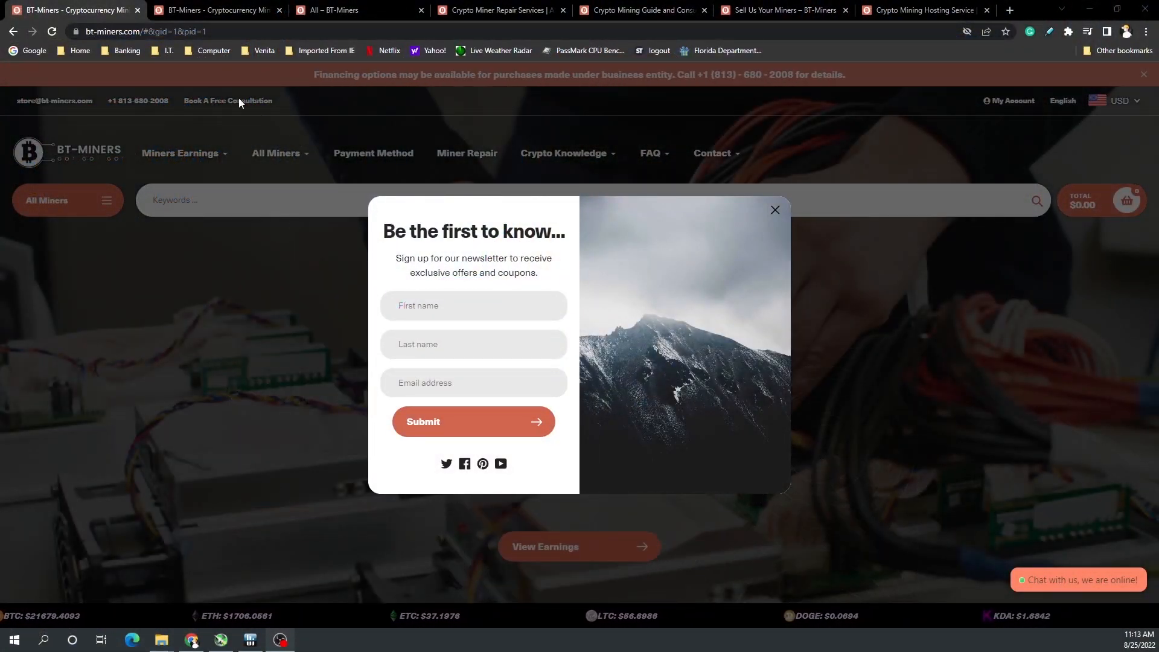
From the homepage slider, view the Miners Profitability table, then show the All Miners listing
{"action": "left_click", "coordinate": [215, 9]}
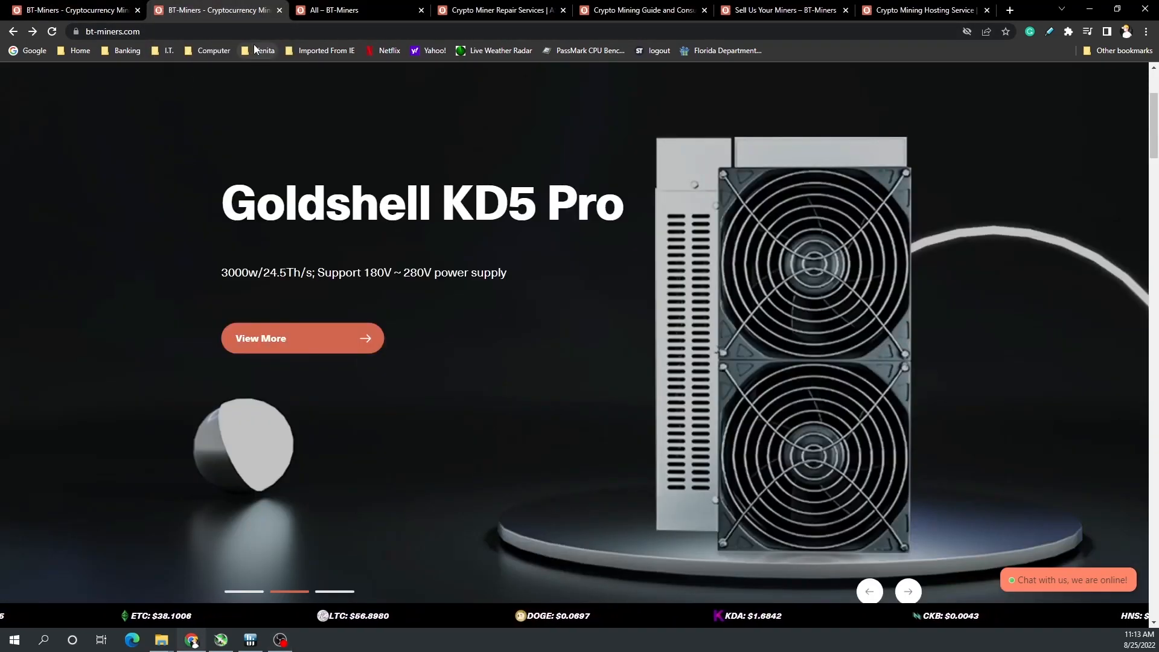
{"action": "left_click", "coordinate": [906, 591]}
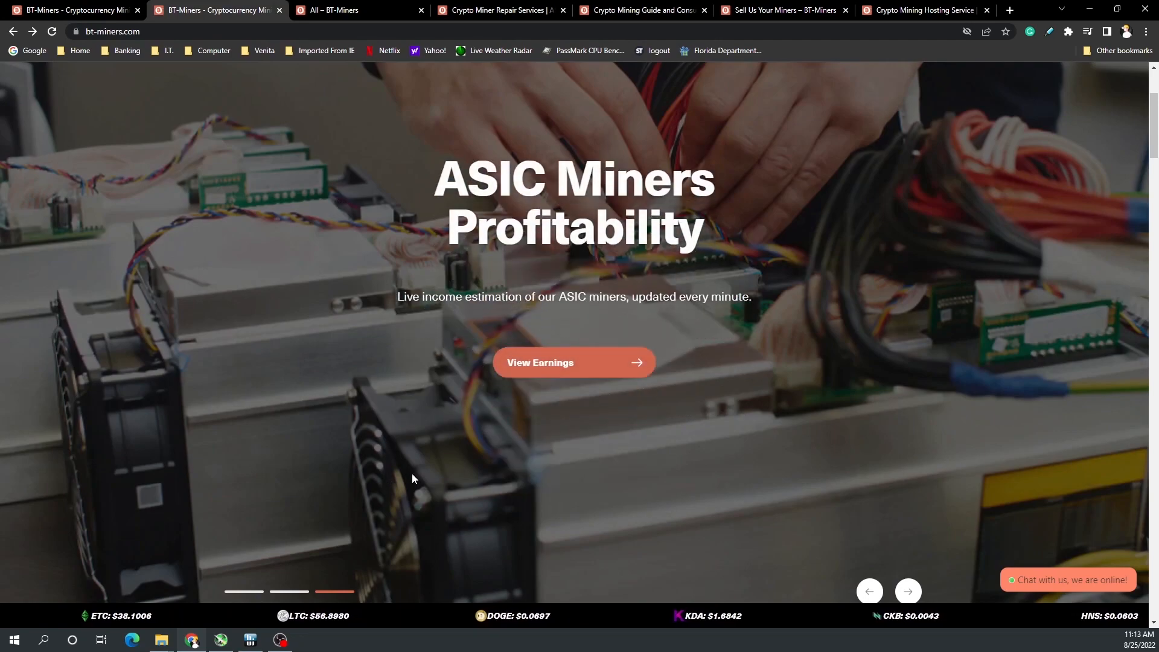
{"action": "left_click", "coordinate": [572, 362]}
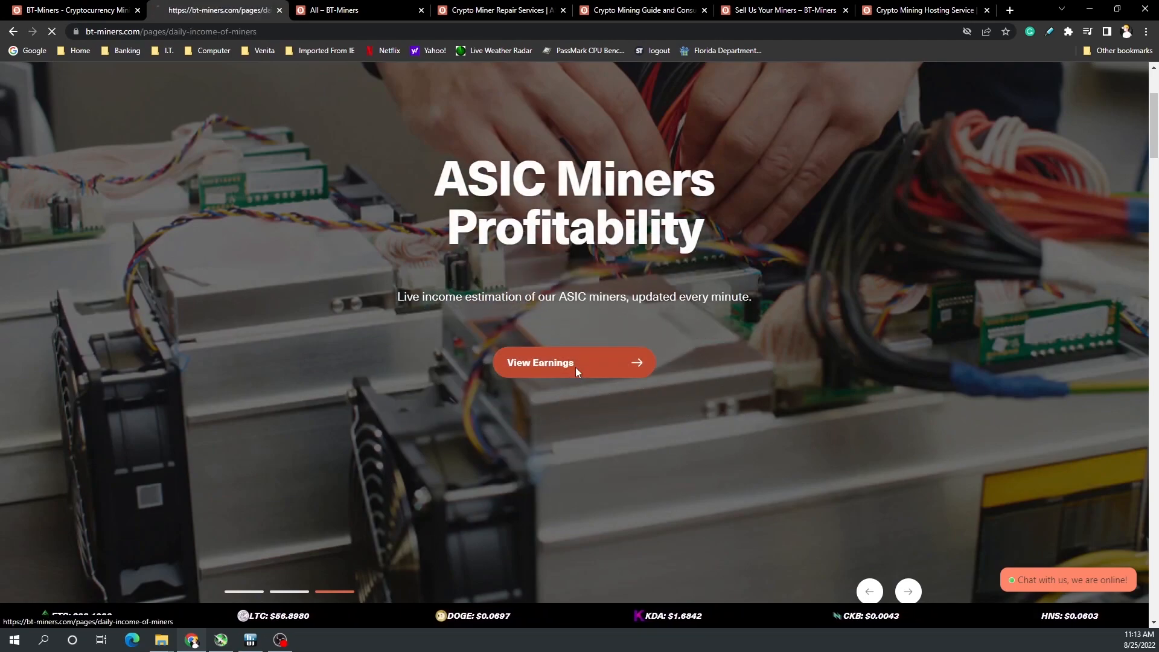
{"action": "left_click", "coordinate": [572, 362]}
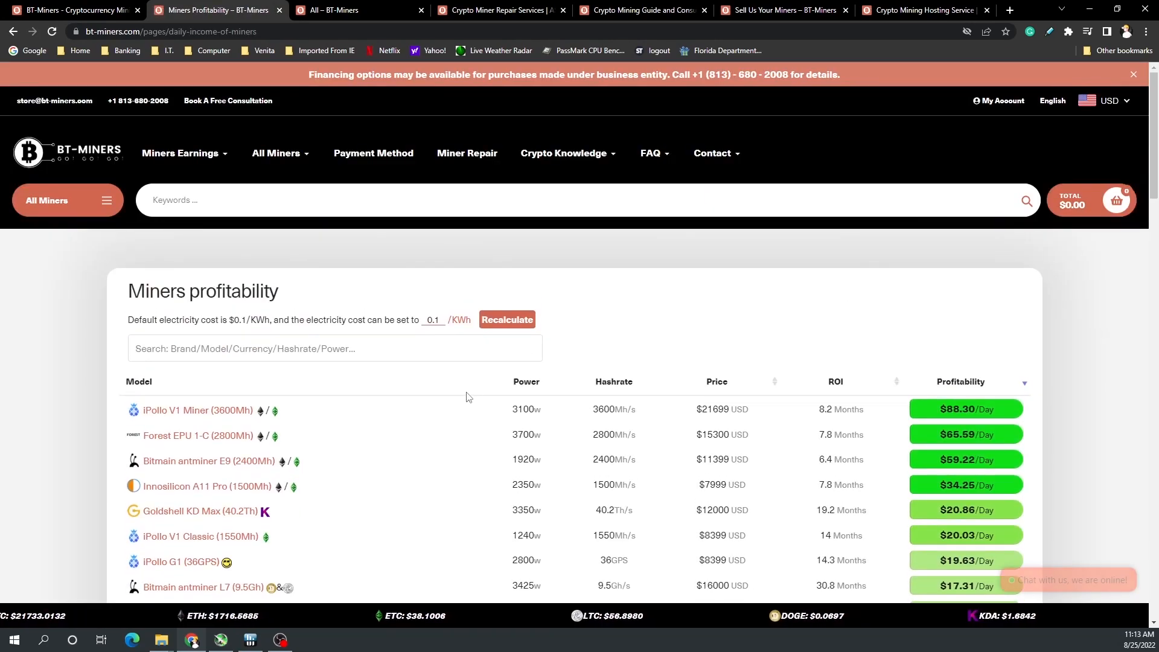
{"action": "scroll", "scroll_direction": "down", "scroll_amount": 3}
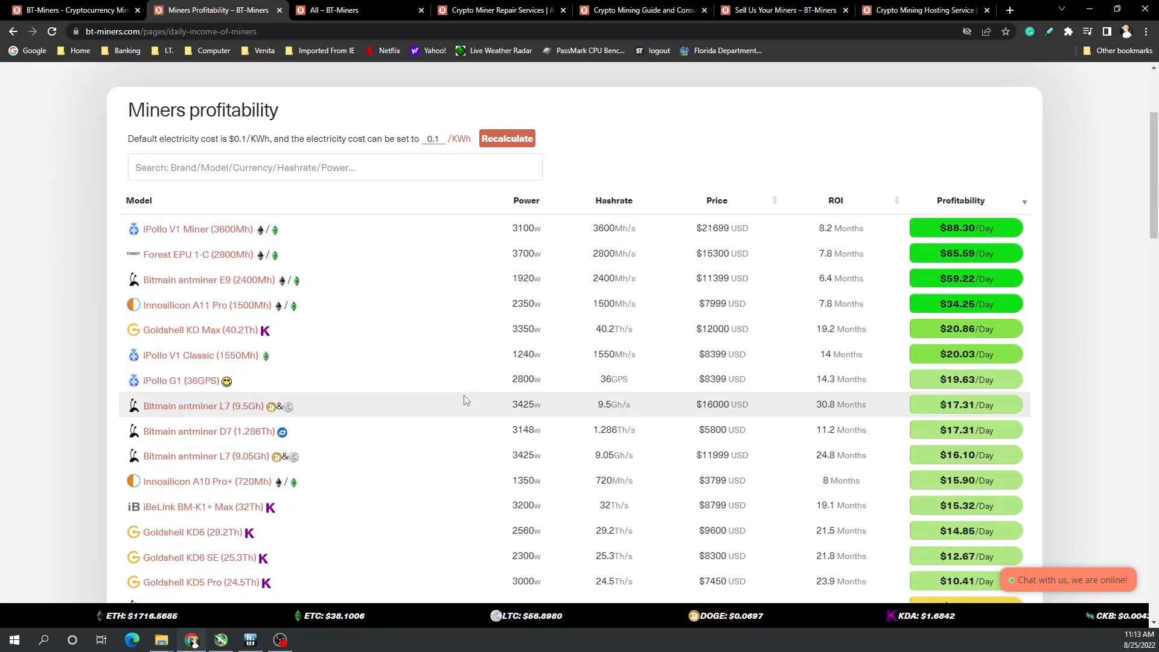
{"action": "scroll", "scroll_direction": "up", "scroll_amount": 3}
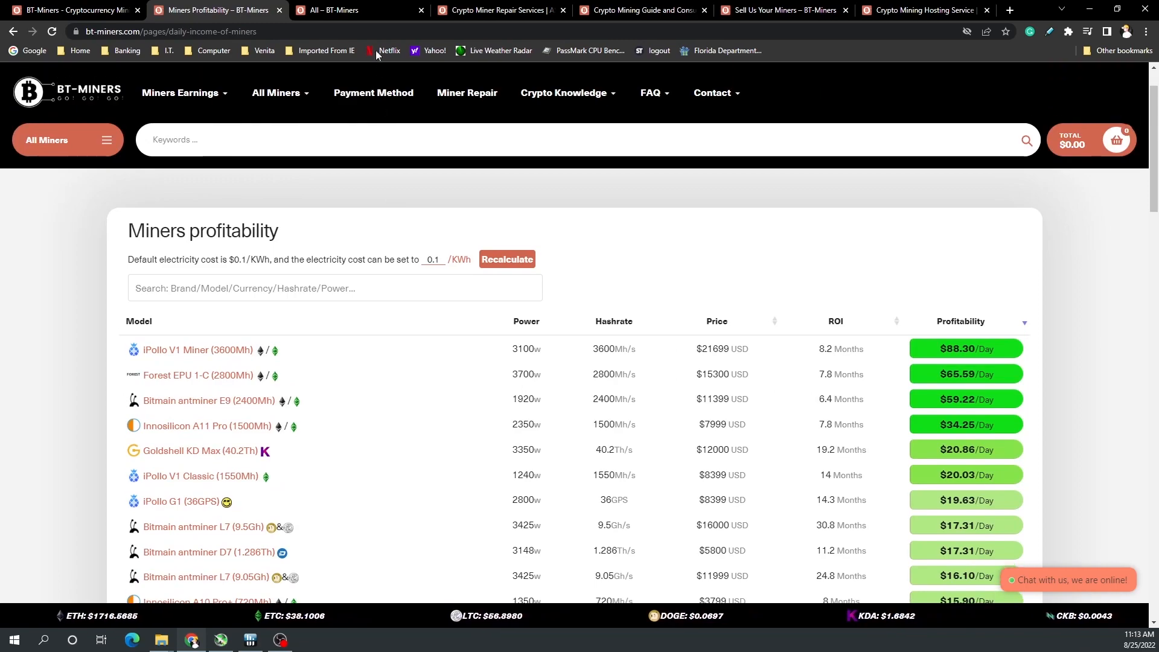
{"action": "left_click", "coordinate": [347, 10]}
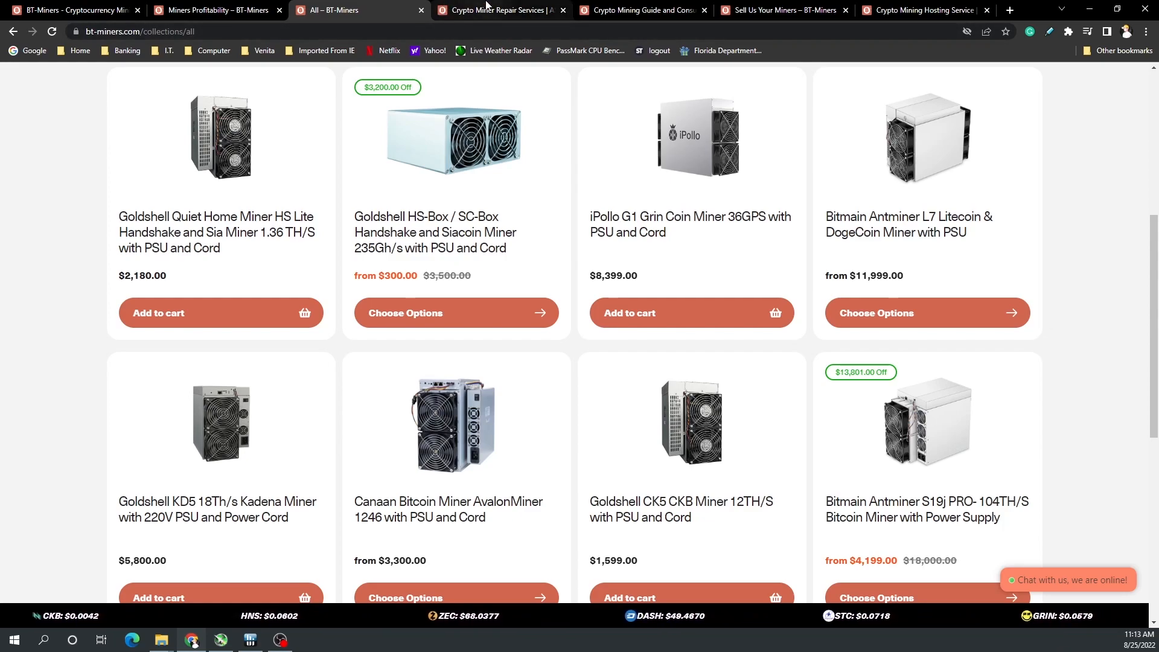
Review the Miner Repair Services page down to its price list, then show the Hosting Services page
{"action": "left_click", "coordinate": [499, 9]}
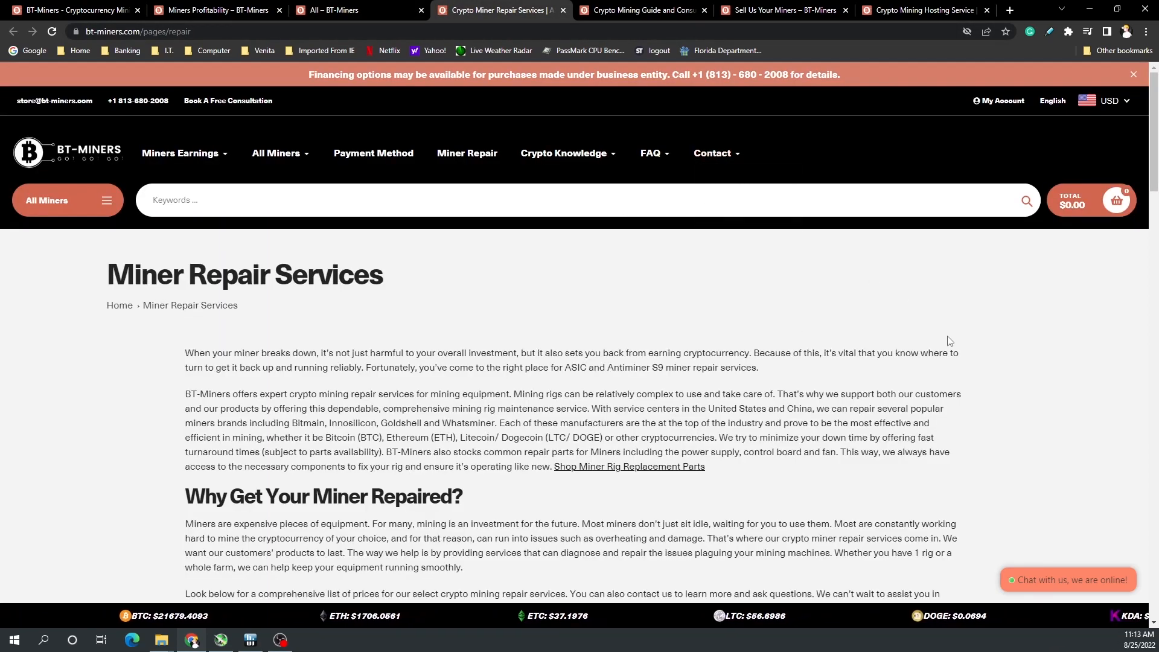
{"action": "scroll", "scroll_direction": "down", "scroll_amount": 3}
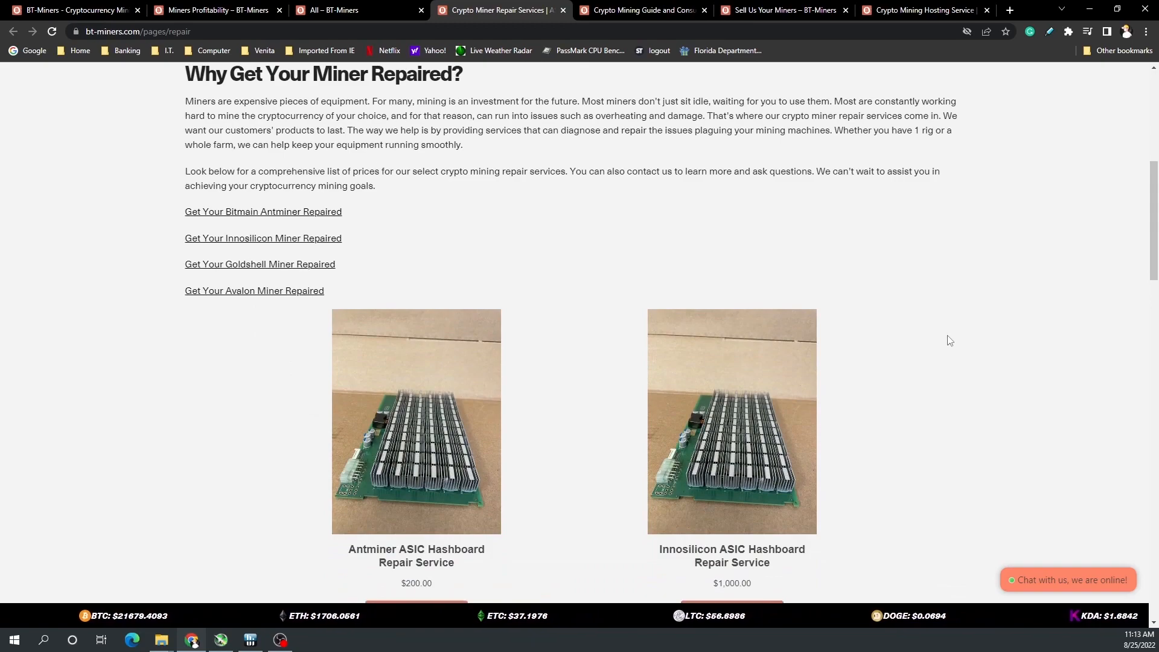
{"action": "scroll", "scroll_direction": "down", "scroll_amount": 3}
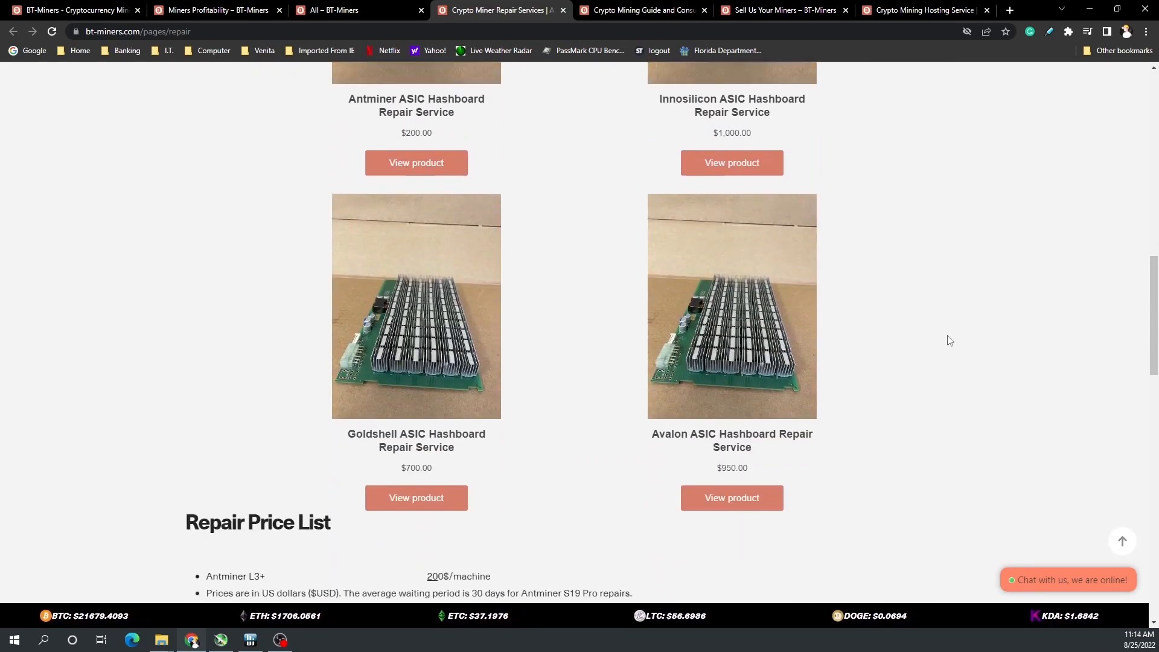
{"action": "scroll", "scroll_direction": "down", "scroll_amount": 3}
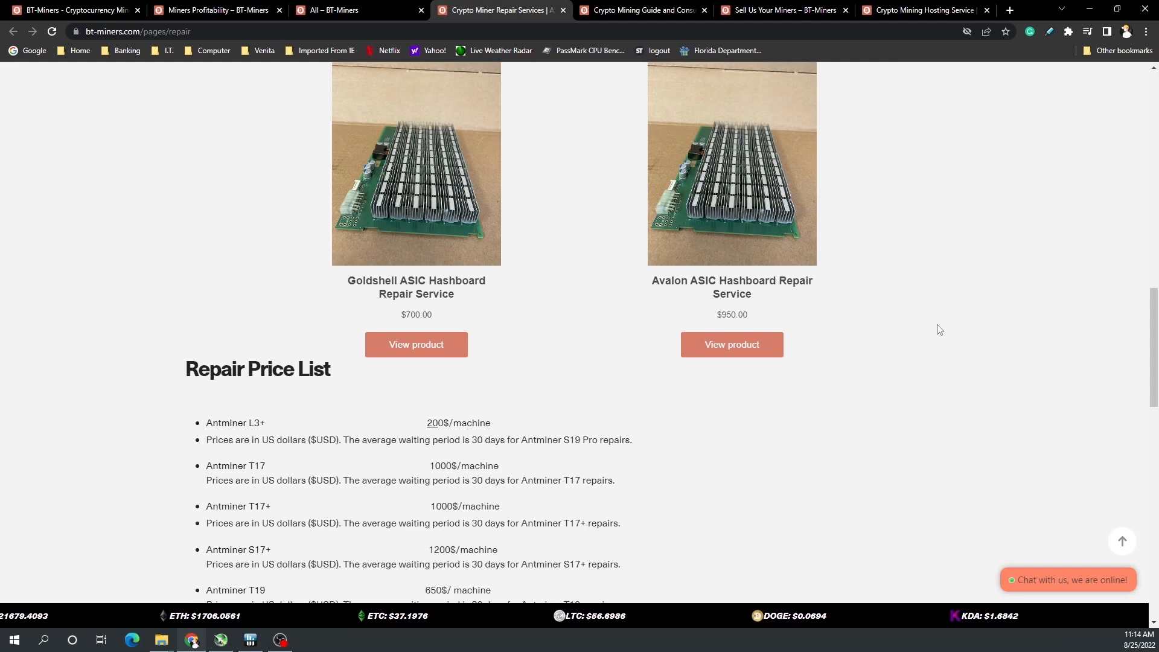
{"action": "mouse_move", "coordinate": [929, 315]}
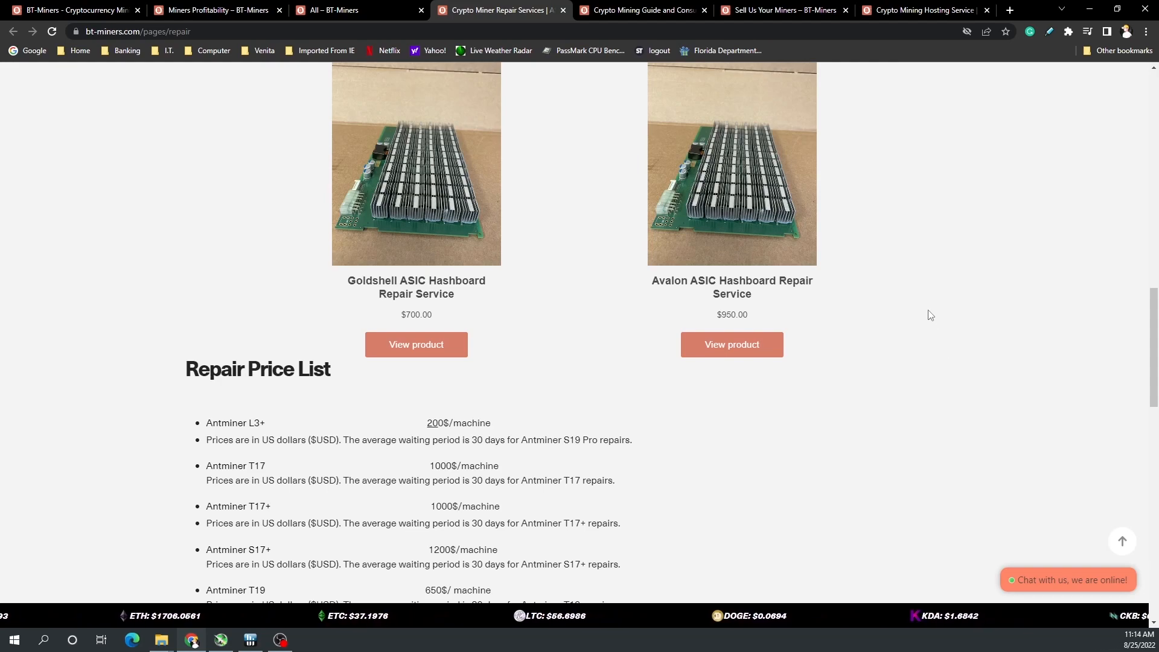
{"action": "left_click", "coordinate": [921, 10]}
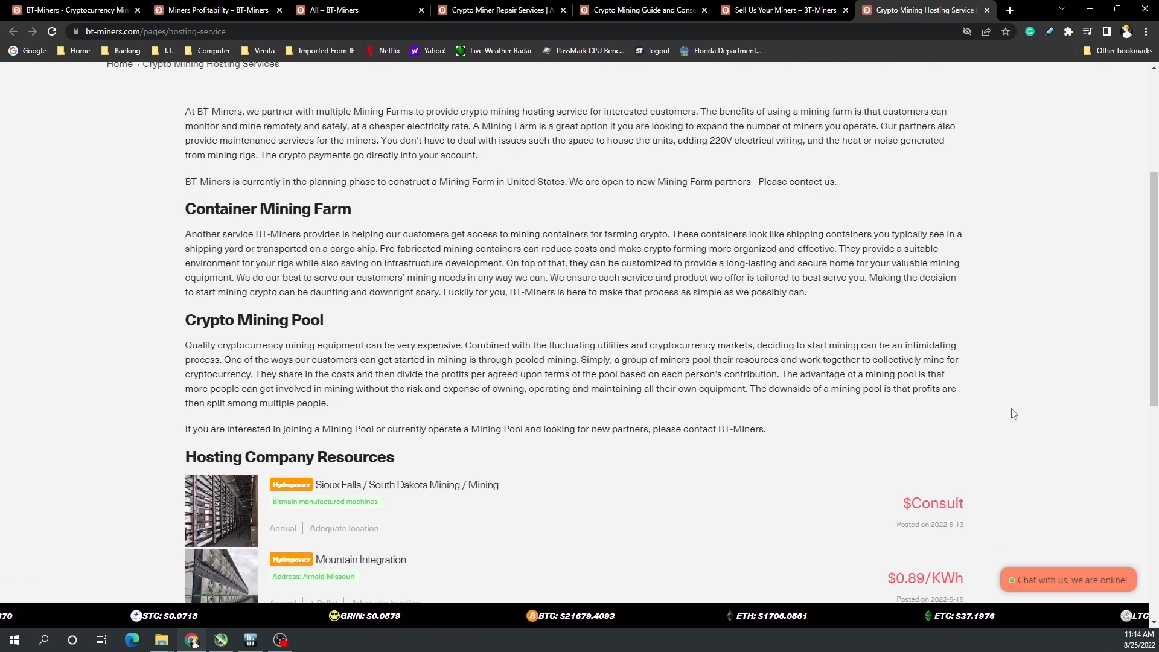
{"action": "scroll", "scroll_direction": "up", "scroll_amount": 3}
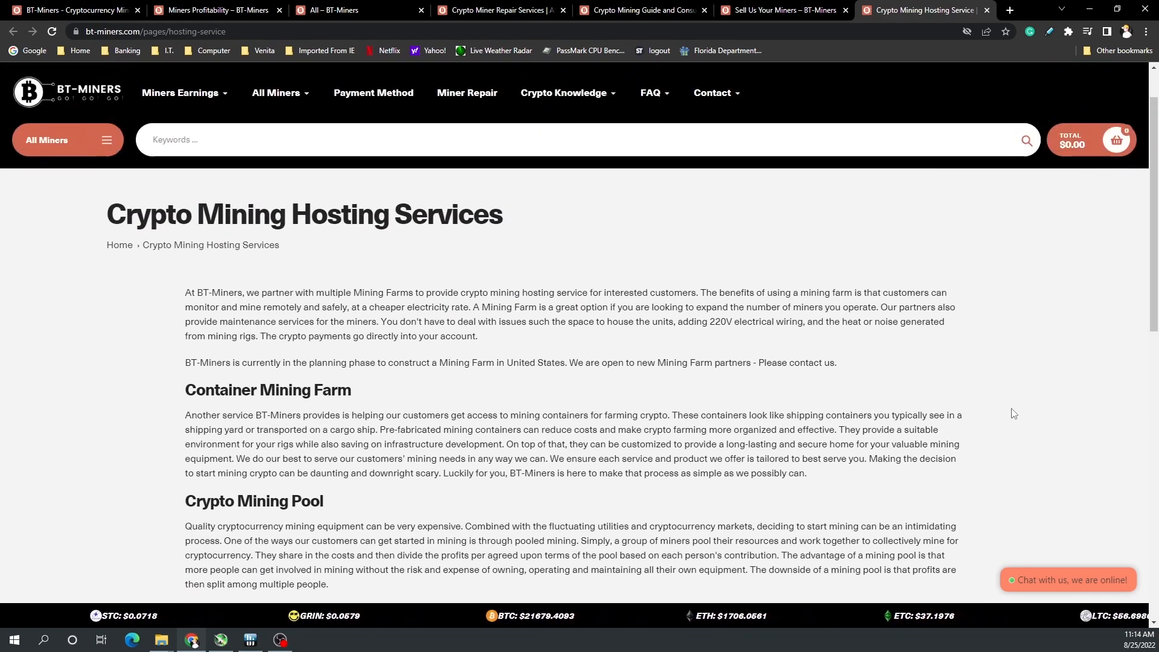
{"action": "mouse_move", "coordinate": [1102, 435]}
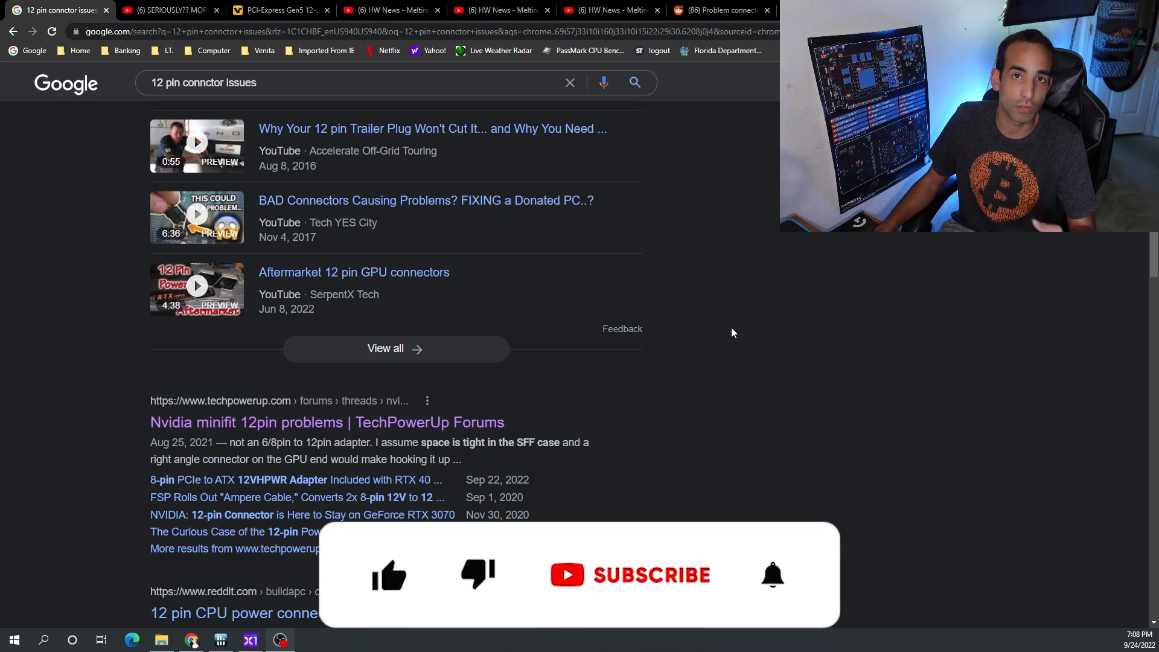
Leave the Google results for the JayzTwoCents video on NVIDIA 40 Series bad news
{"action": "left_click", "coordinate": [389, 576]}
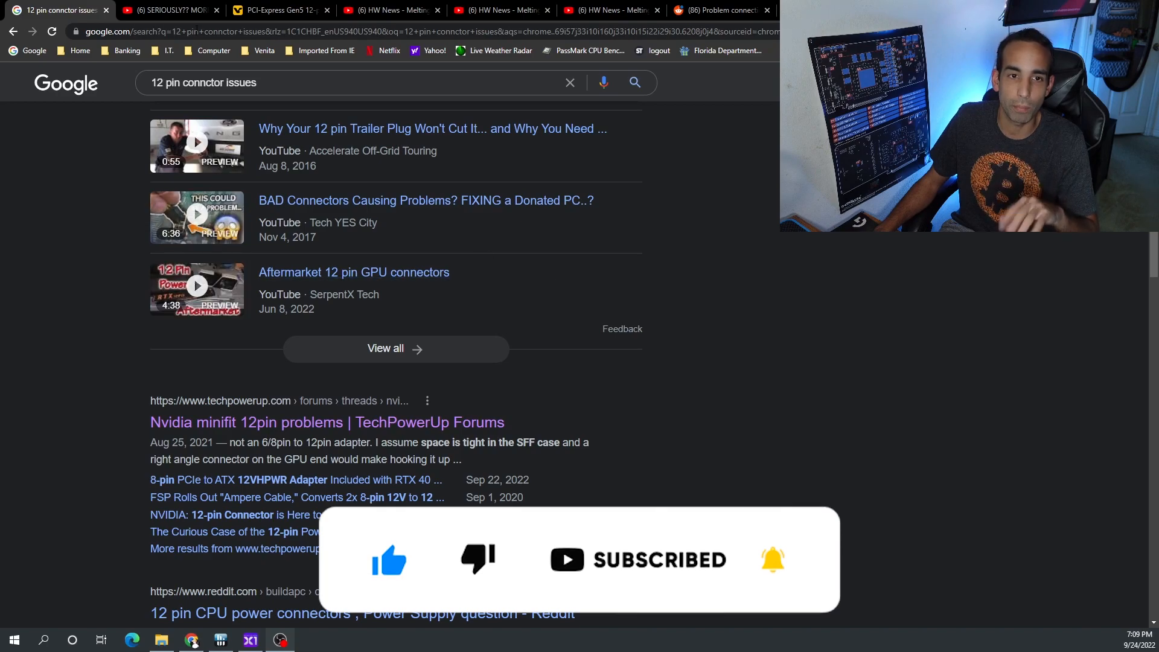
{"action": "mouse_move", "coordinate": [170, 11]}
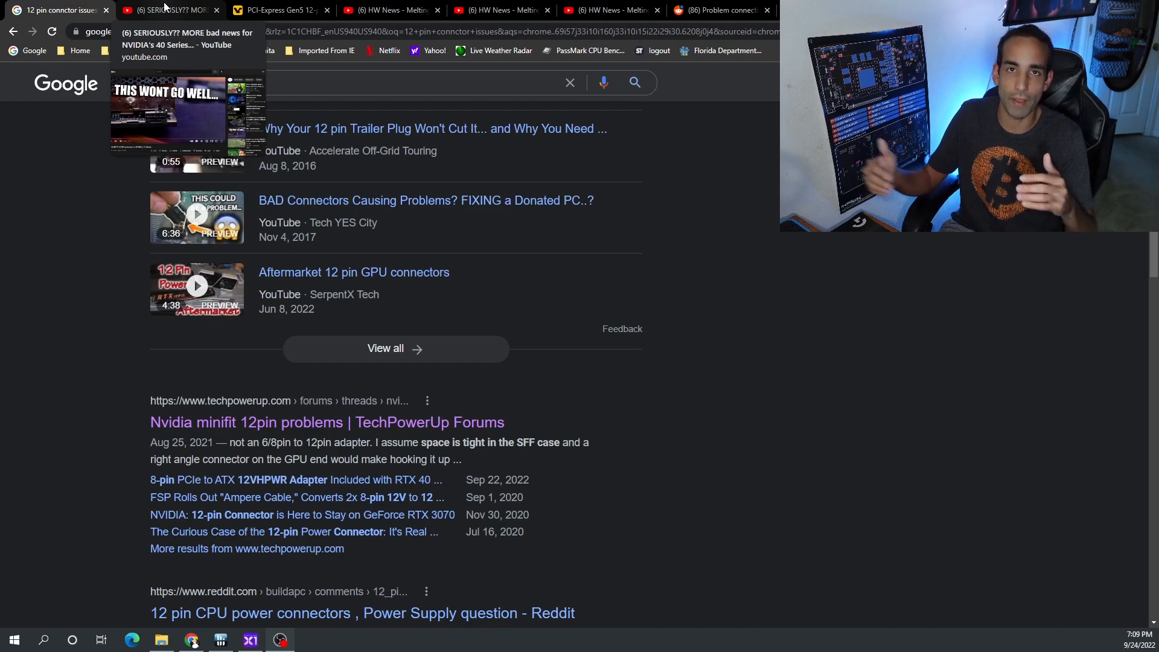
{"action": "left_click", "coordinate": [170, 11]}
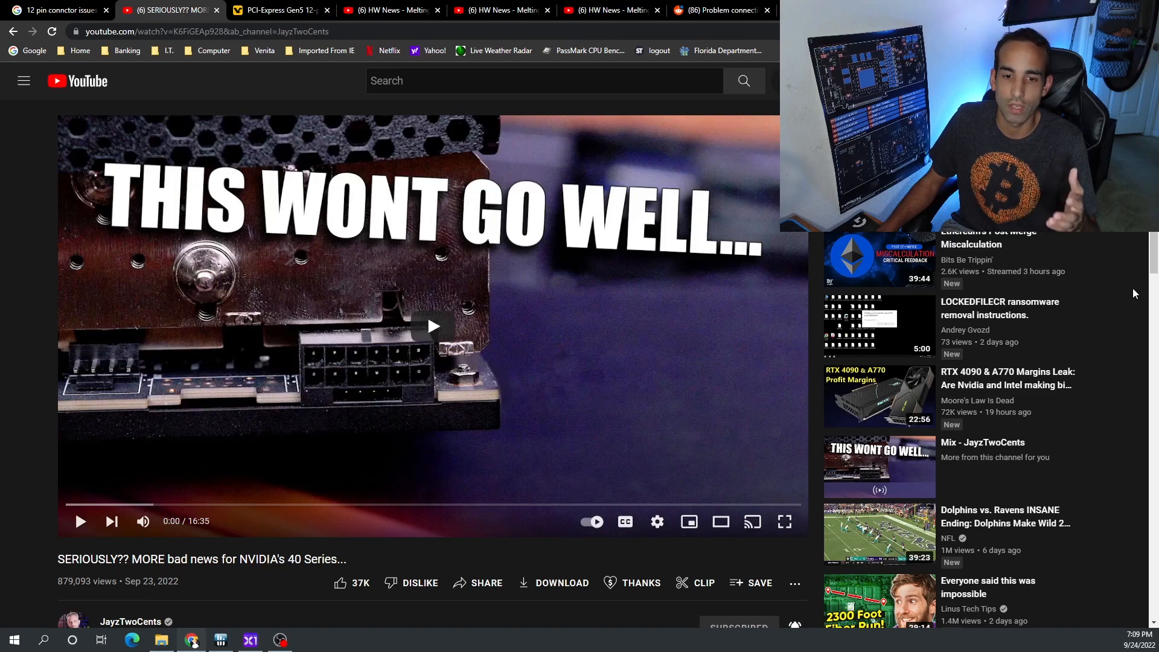
View the VideoCardz Gen5 12-pin article's power table, then bring up the Gamers Nexus HW News video
{"action": "left_click", "coordinate": [277, 10]}
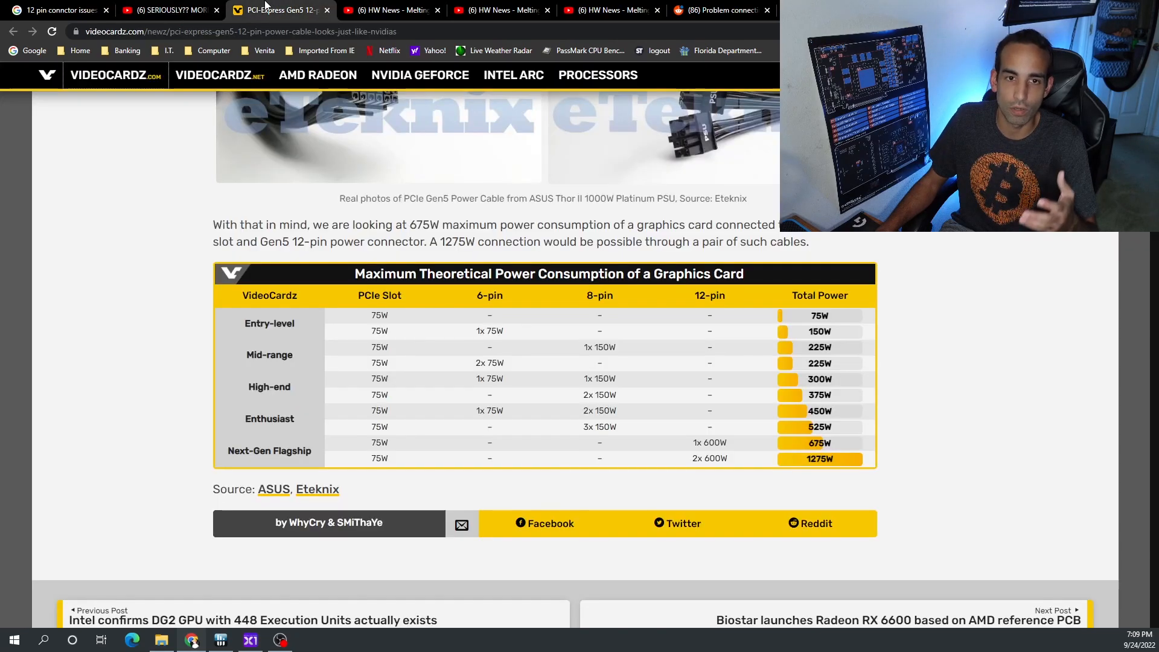
{"action": "mouse_move", "coordinate": [1033, 287]}
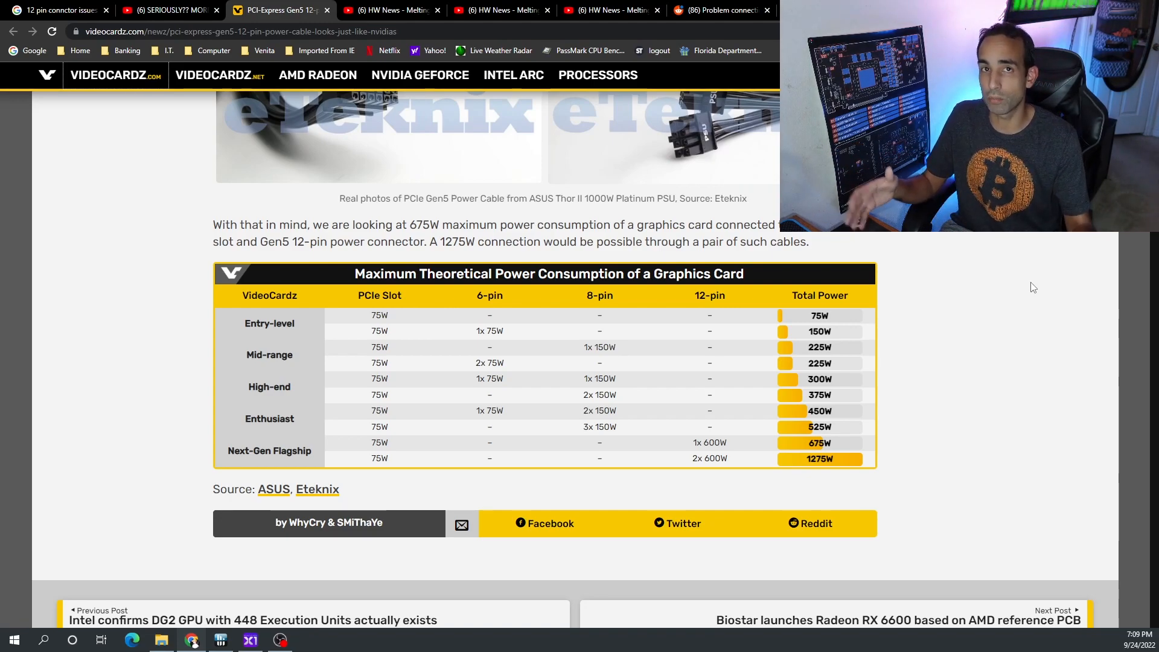
{"action": "mouse_move", "coordinate": [1057, 287]}
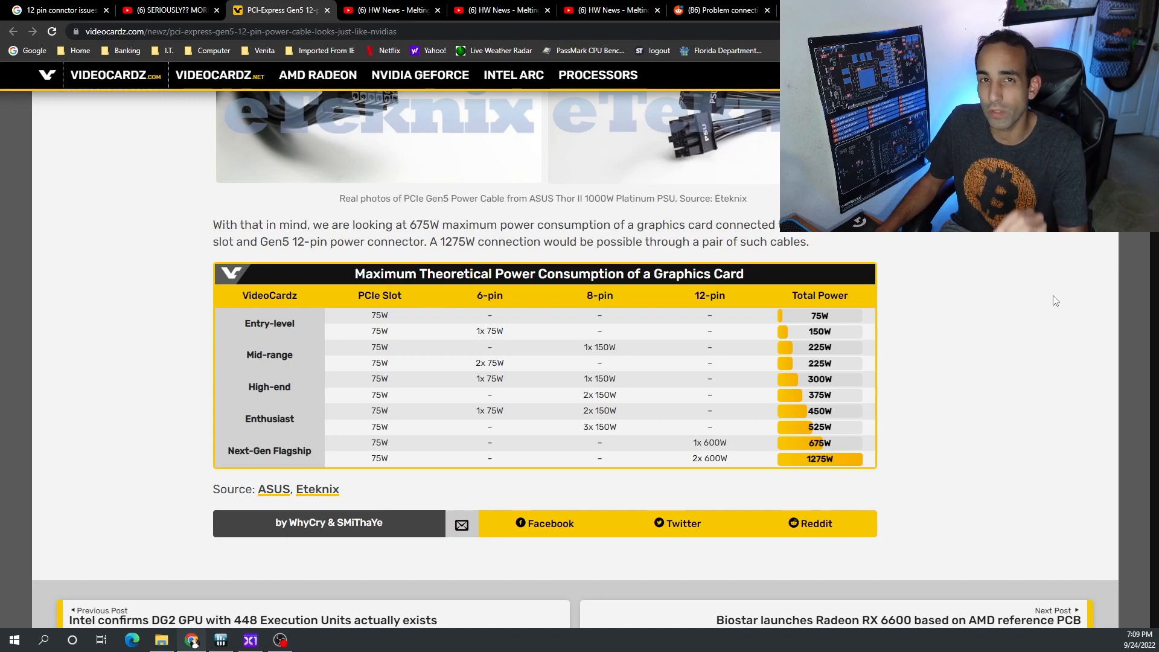
{"action": "mouse_move", "coordinate": [1052, 307]}
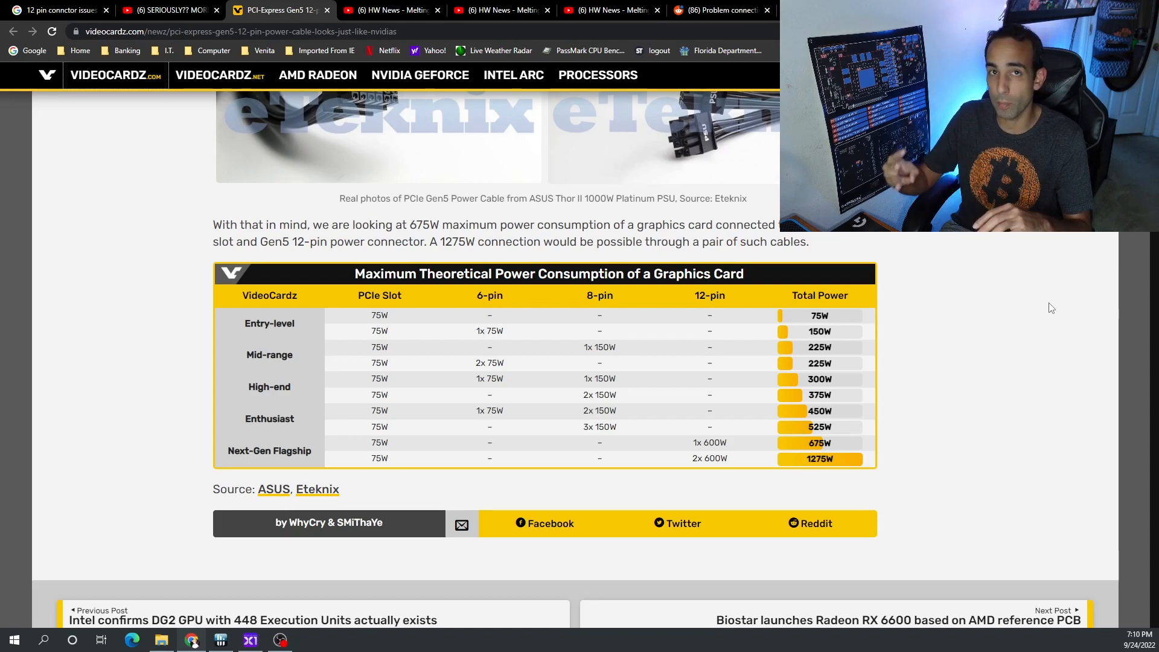
{"action": "mouse_move", "coordinate": [986, 269]}
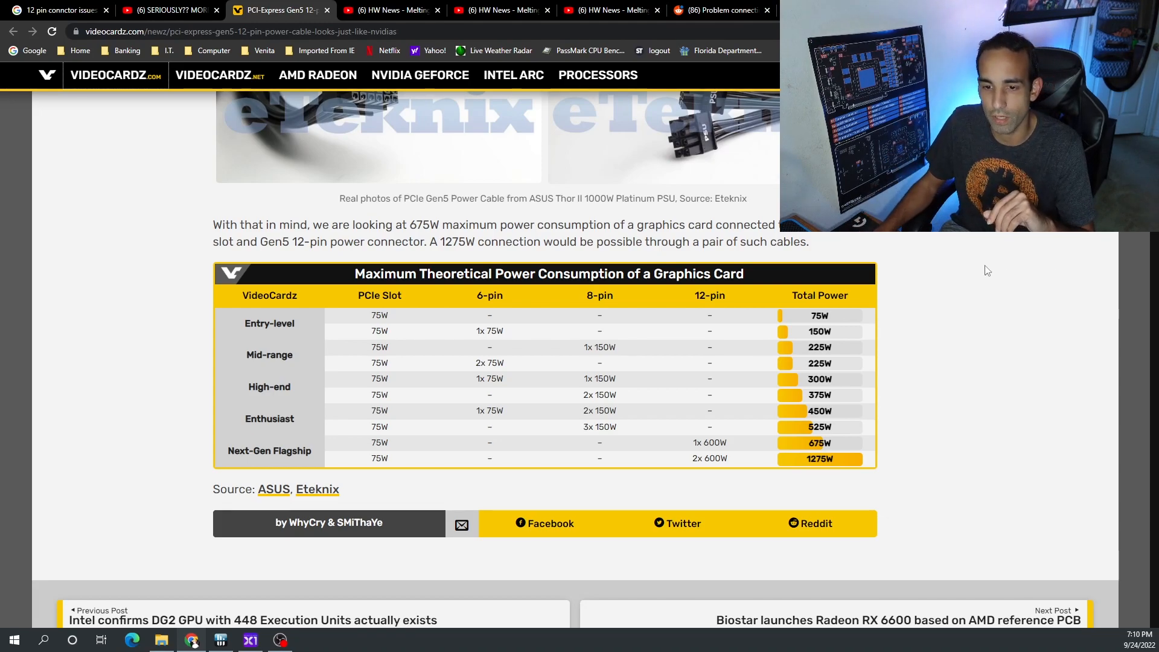
{"action": "mouse_move", "coordinate": [737, 446]}
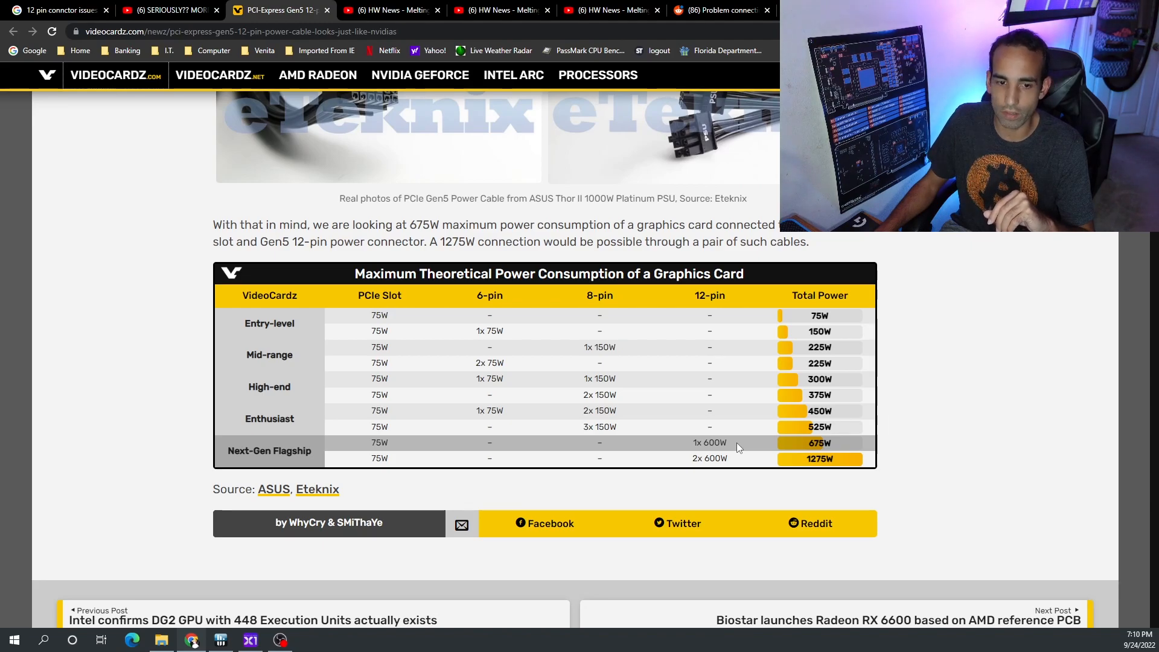
{"action": "left_click", "coordinate": [384, 9]}
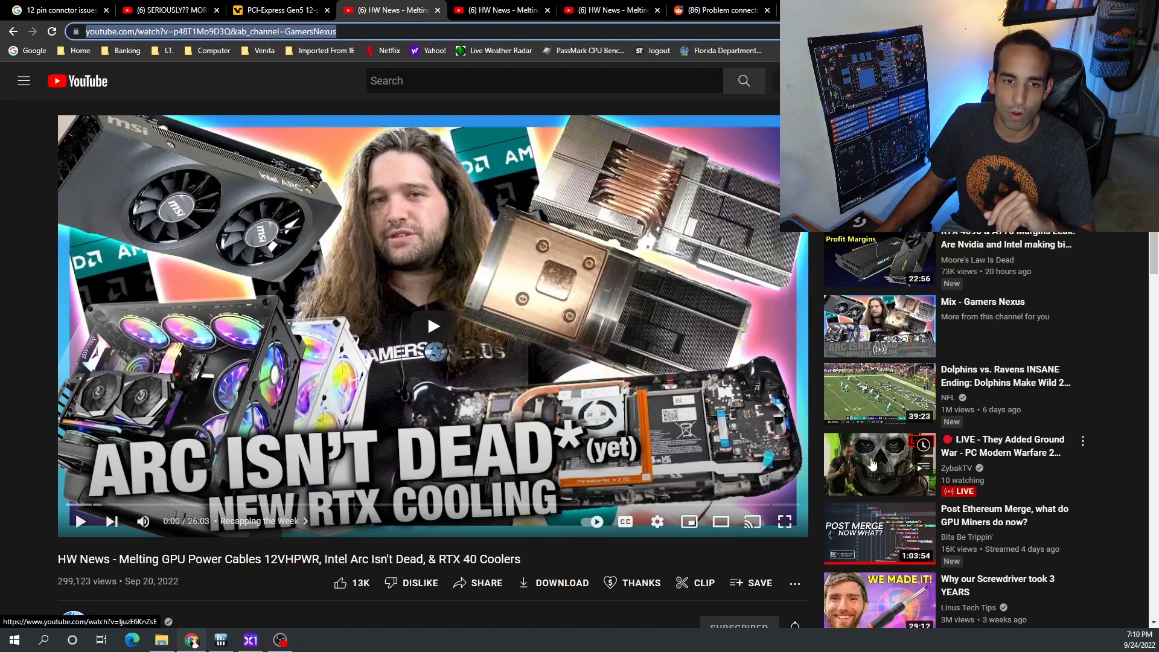
{"action": "mouse_move", "coordinate": [502, 10]}
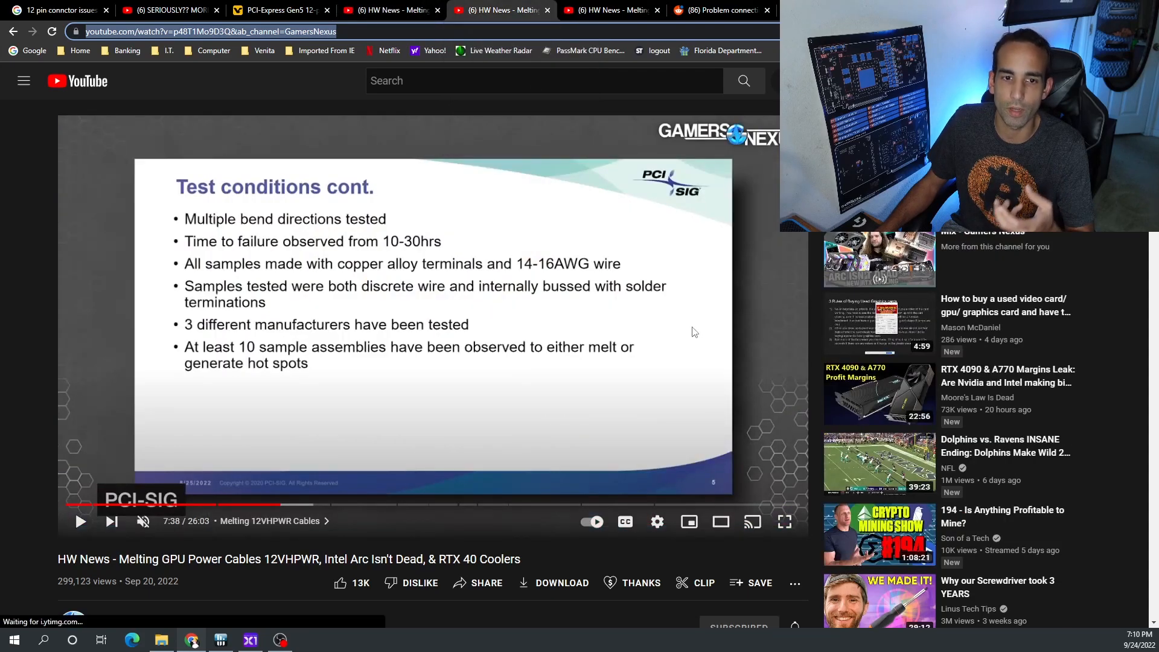
{"action": "mouse_move", "coordinate": [1134, 396]}
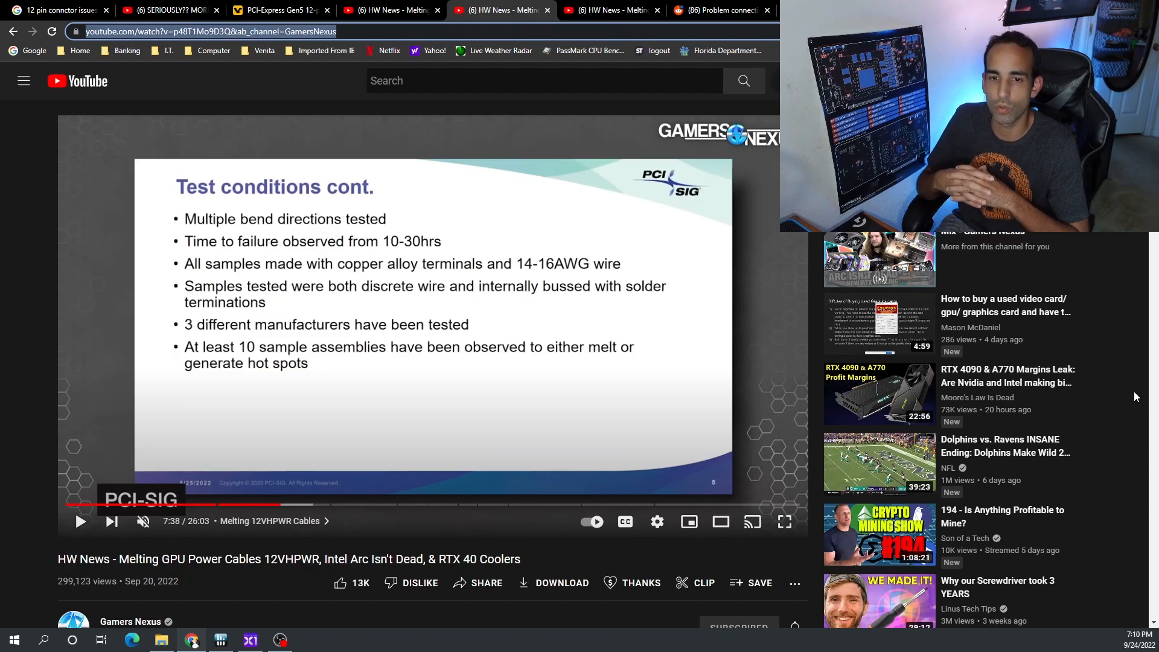
{"action": "mouse_move", "coordinate": [1144, 340]}
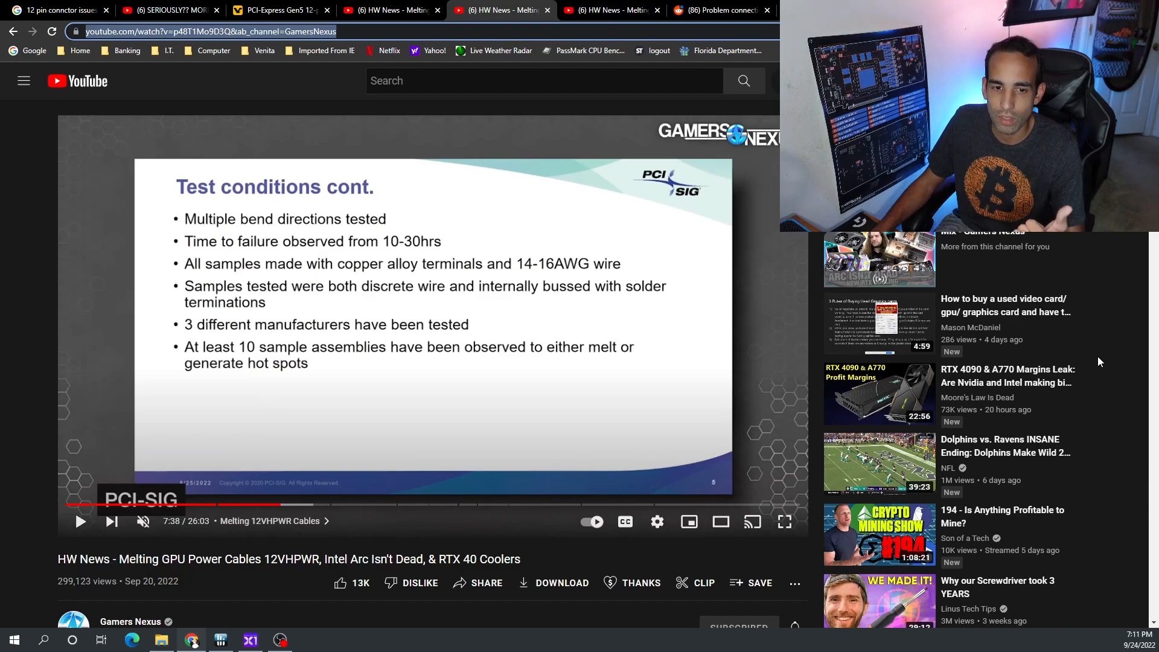
{"action": "mouse_move", "coordinate": [610, 11]}
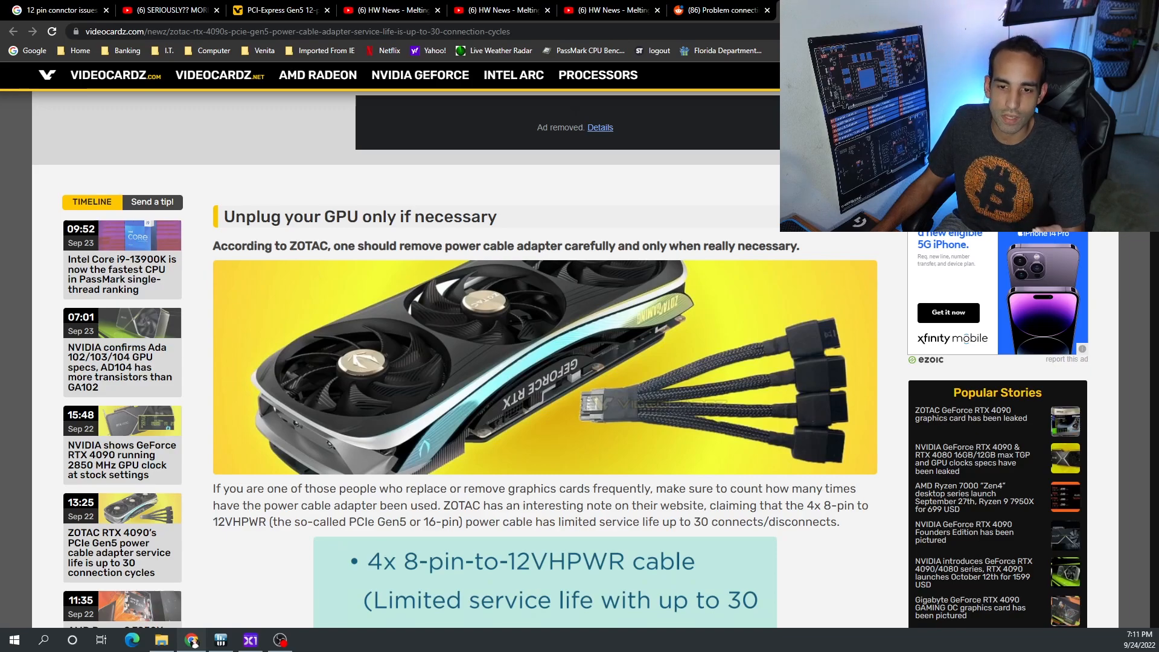
{"action": "mouse_move", "coordinate": [652, 6]}
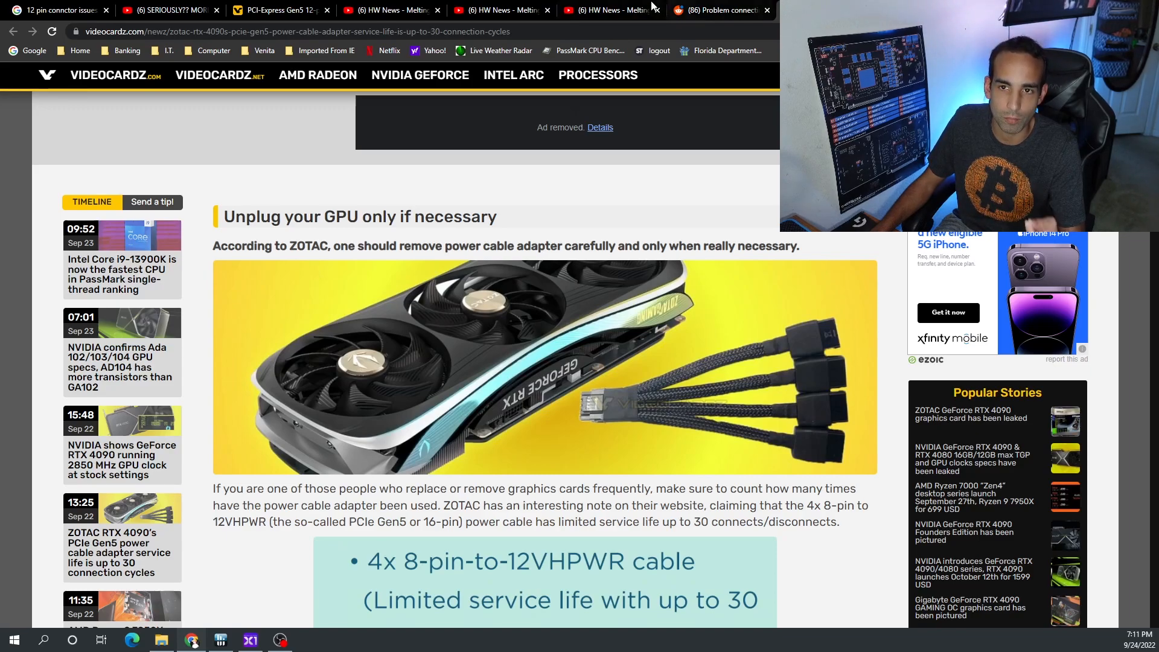
{"action": "mouse_move", "coordinate": [609, 11]}
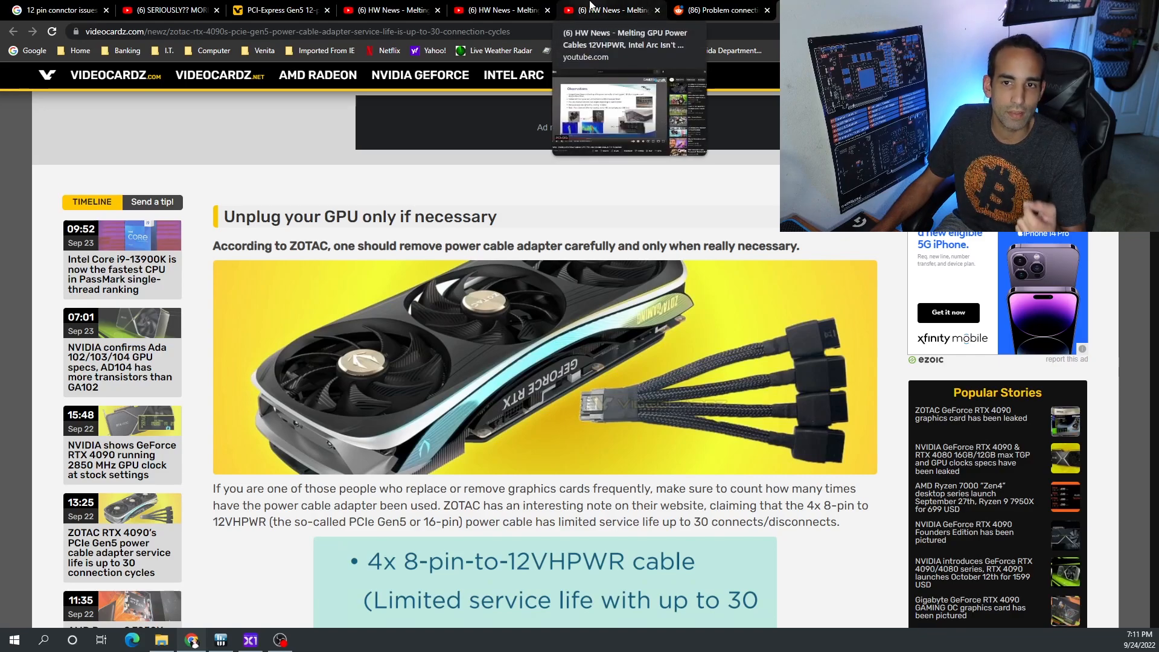
Bring up the HW News video paused at 8:12 on the PCI-SIG Observations slide
{"action": "left_click", "coordinate": [606, 10]}
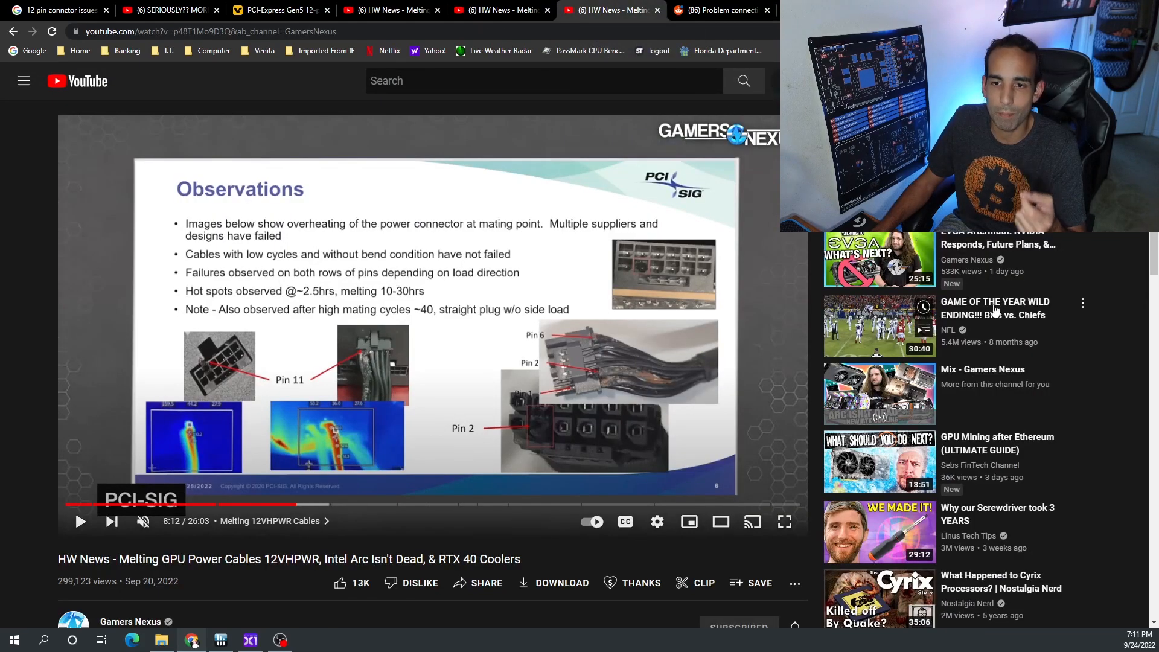
{"action": "mouse_move", "coordinate": [1121, 391]}
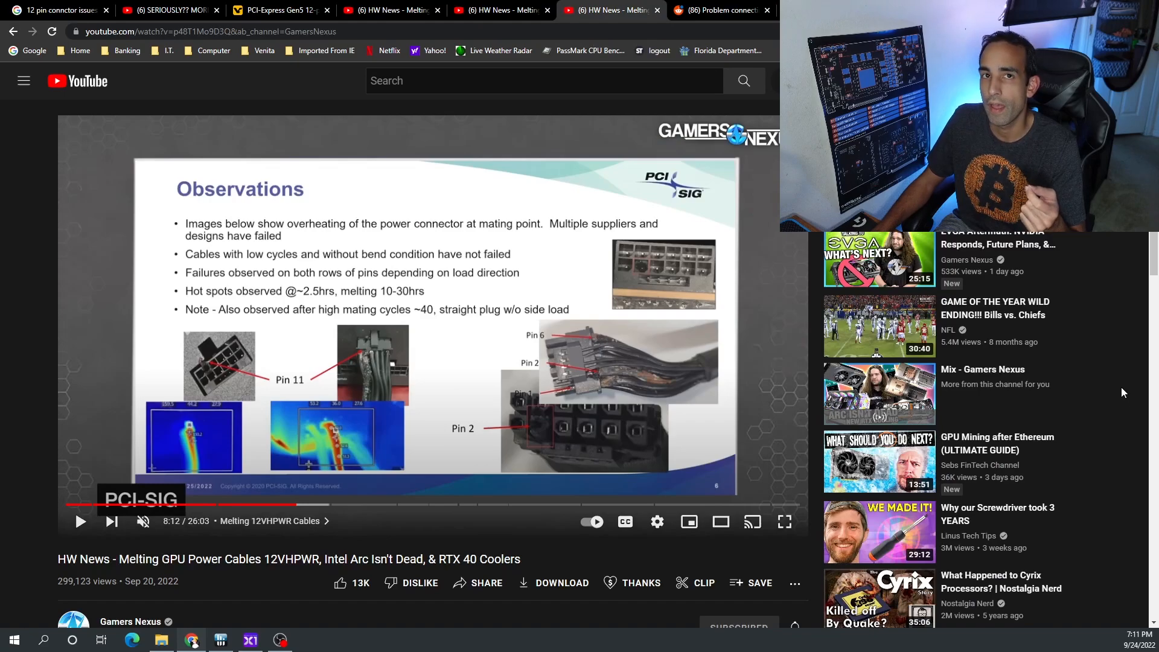
{"action": "mouse_move", "coordinate": [1110, 369]}
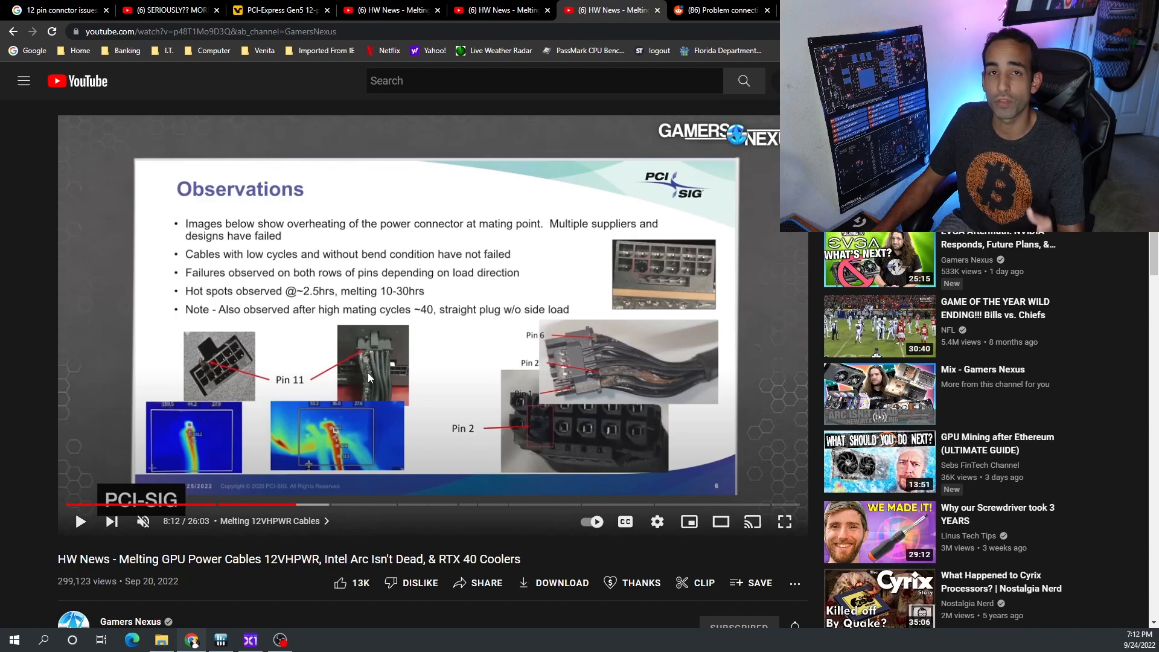
{"action": "mouse_move", "coordinate": [399, 375]}
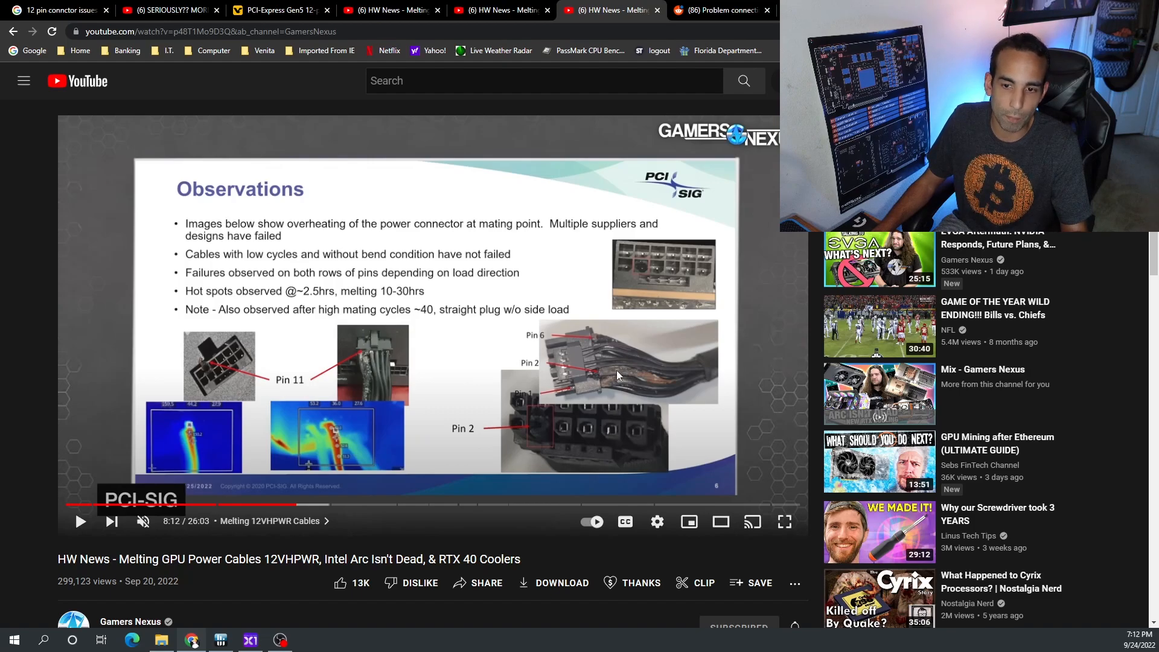
{"action": "mouse_move", "coordinate": [647, 274]}
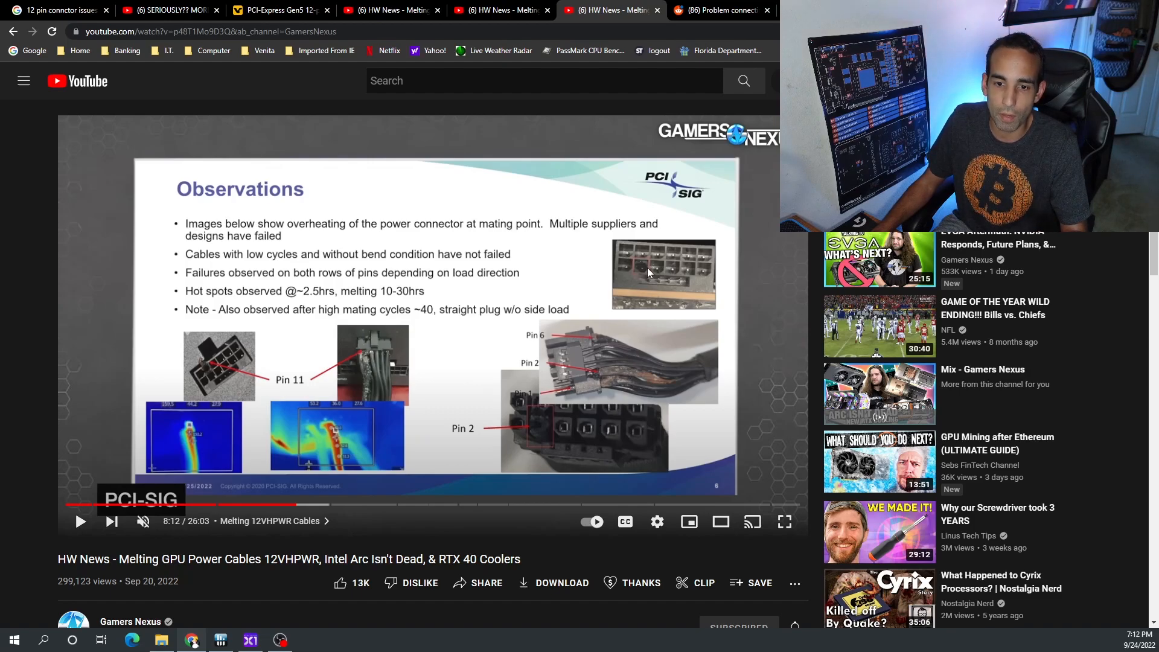
{"action": "mouse_move", "coordinate": [752, 521]}
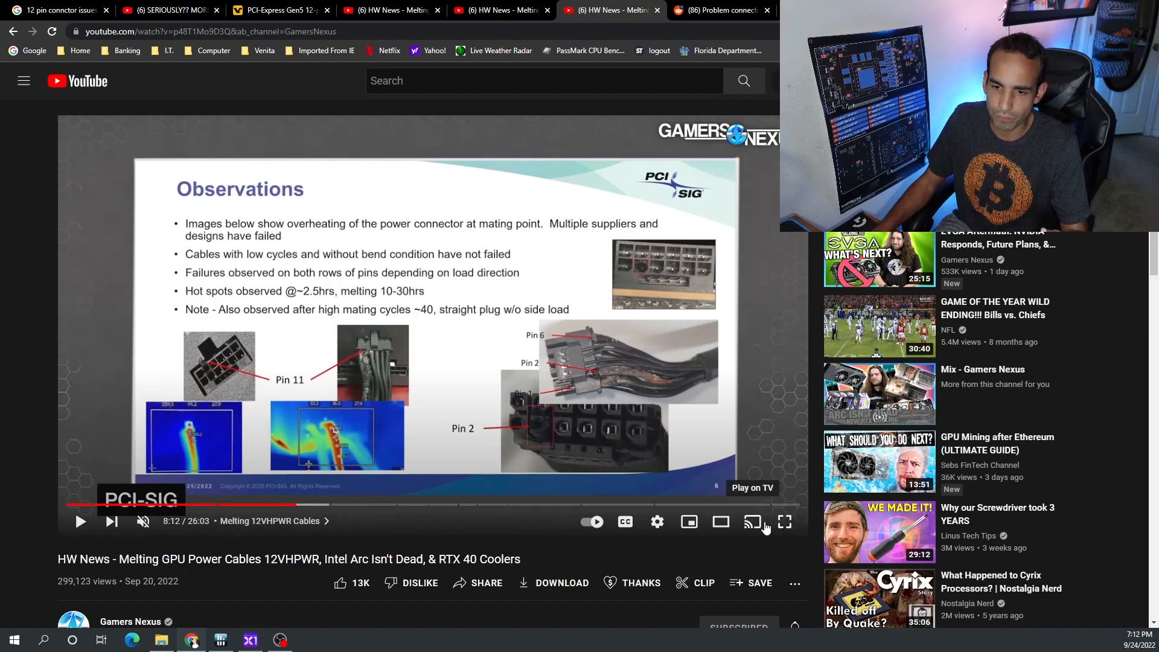
Show the PCI-SIG overheating Observations slide in full screen
{"action": "left_click", "coordinate": [784, 522]}
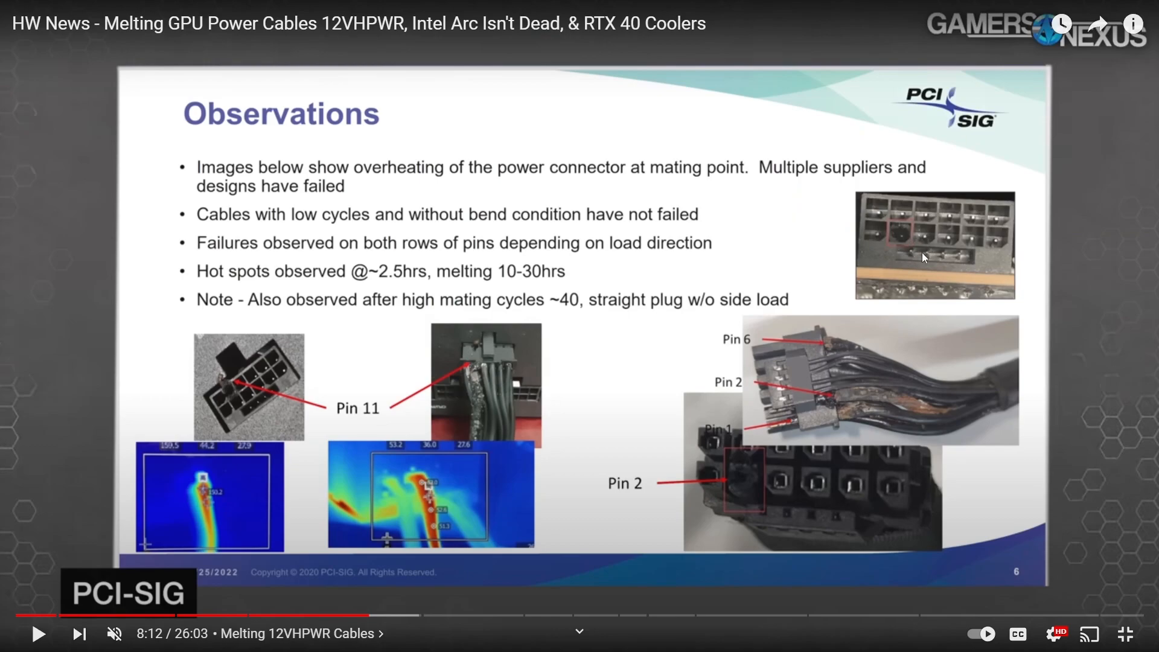
{"action": "mouse_move", "coordinate": [894, 253]}
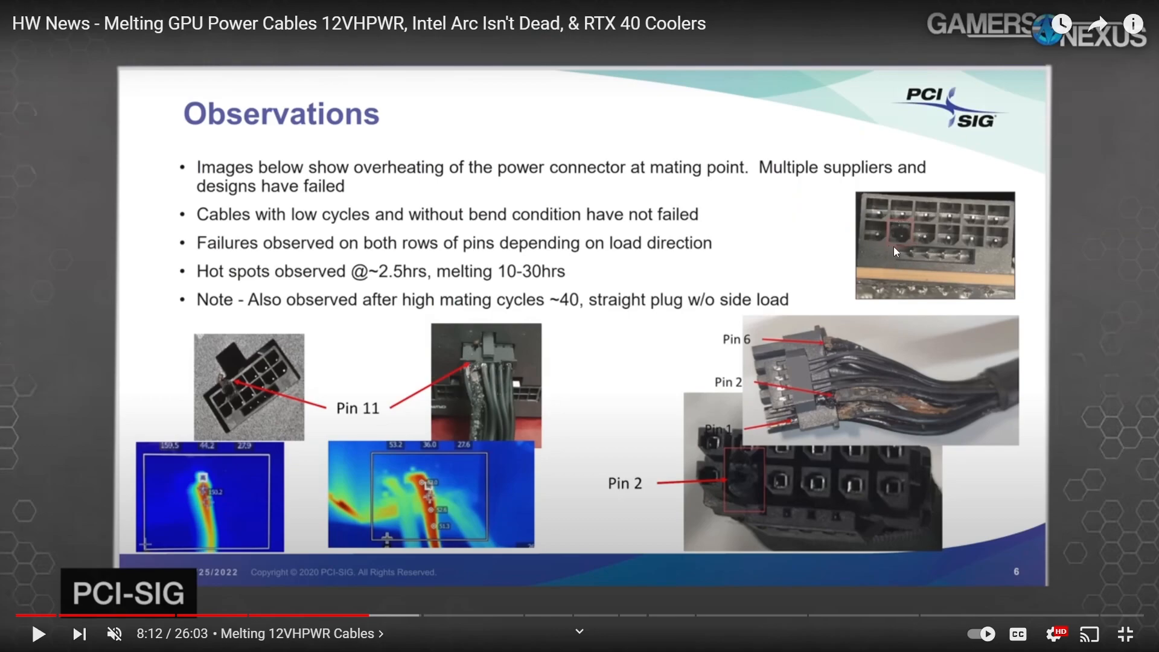
{"action": "mouse_move", "coordinate": [898, 246]}
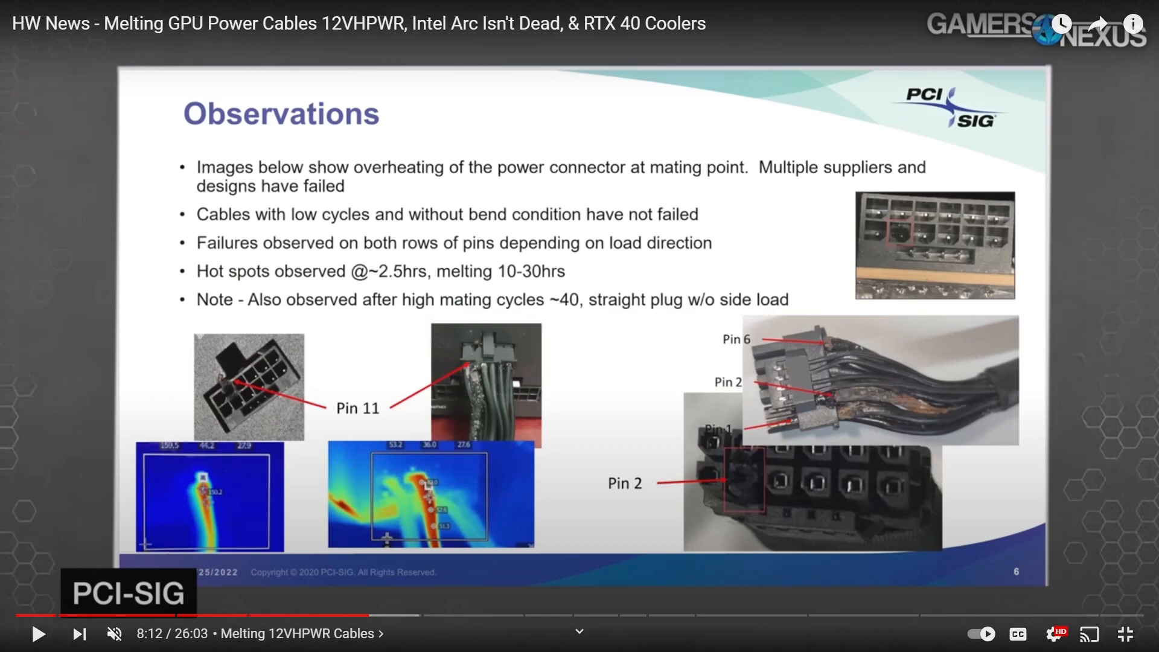
Leave full screen, then show the r/sffpc thread on connecting Nvidia's 16-pin connector
{"action": "left_click", "coordinate": [783, 522]}
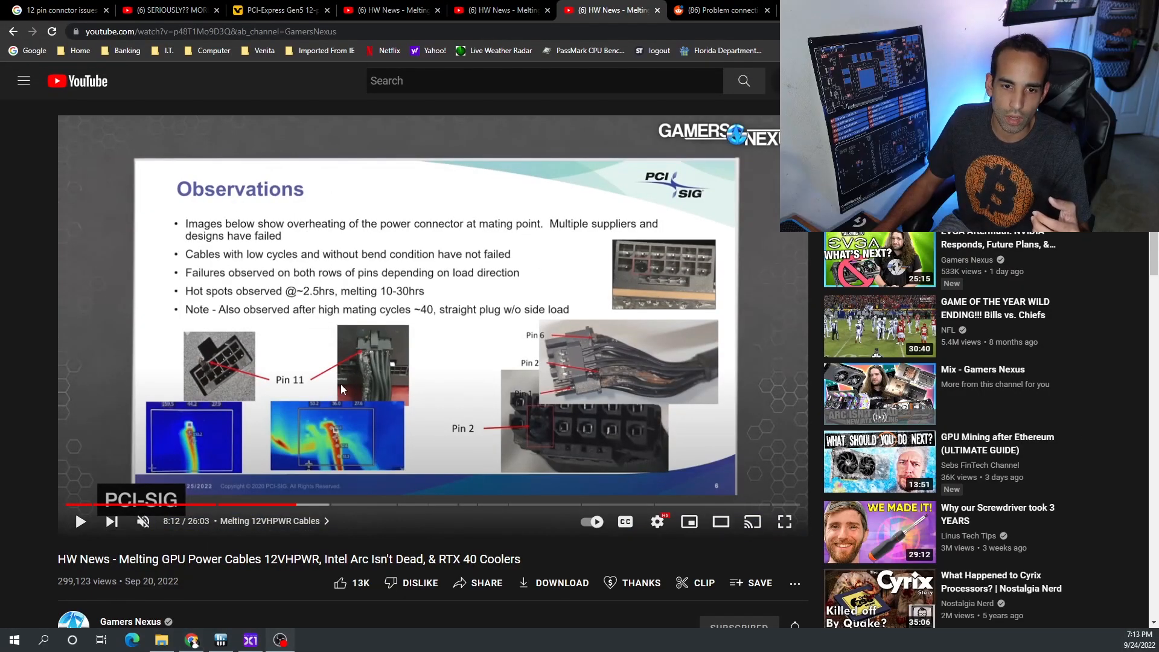
{"action": "mouse_move", "coordinate": [519, 426]}
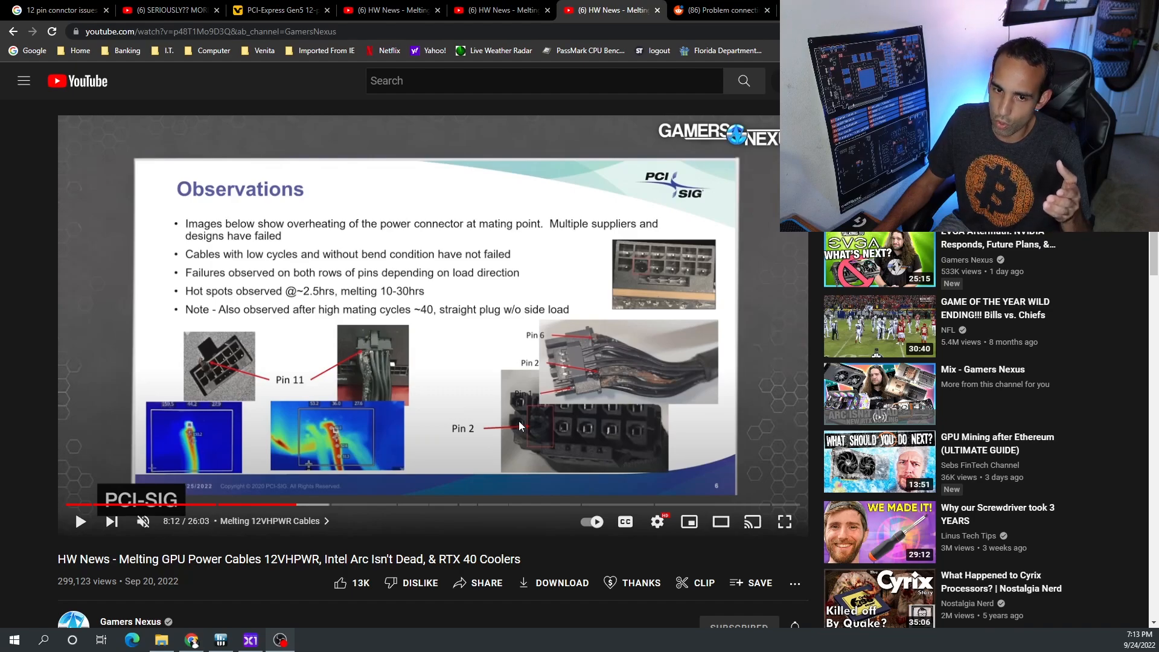
{"action": "mouse_move", "coordinate": [533, 409]}
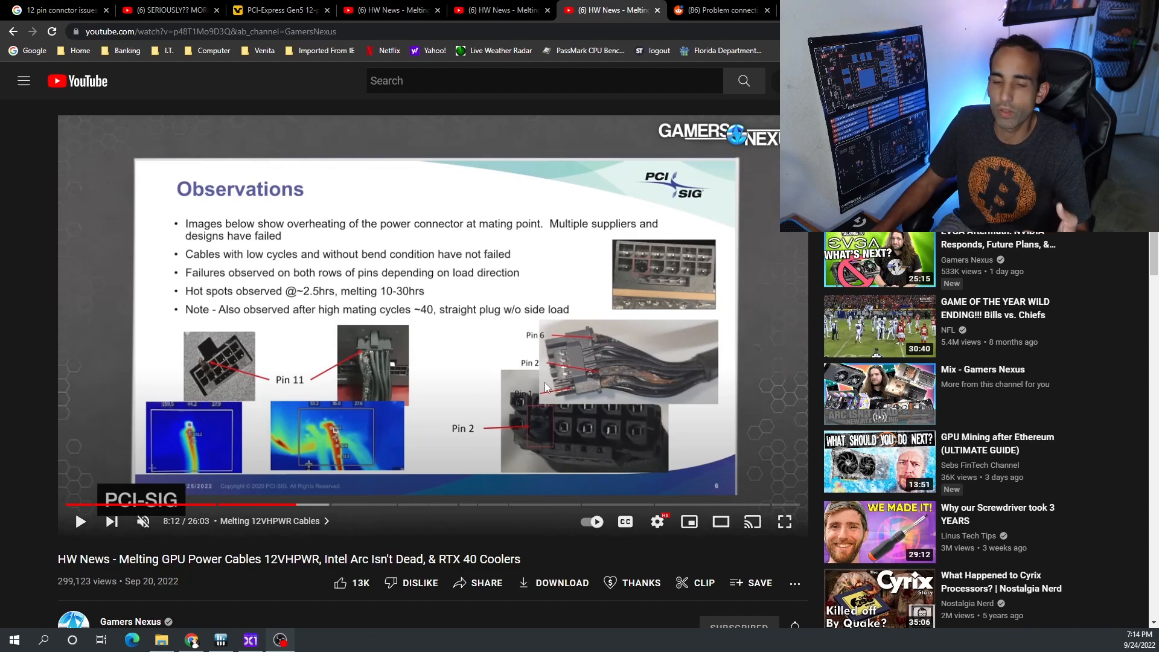
{"action": "left_click", "coordinate": [717, 11]}
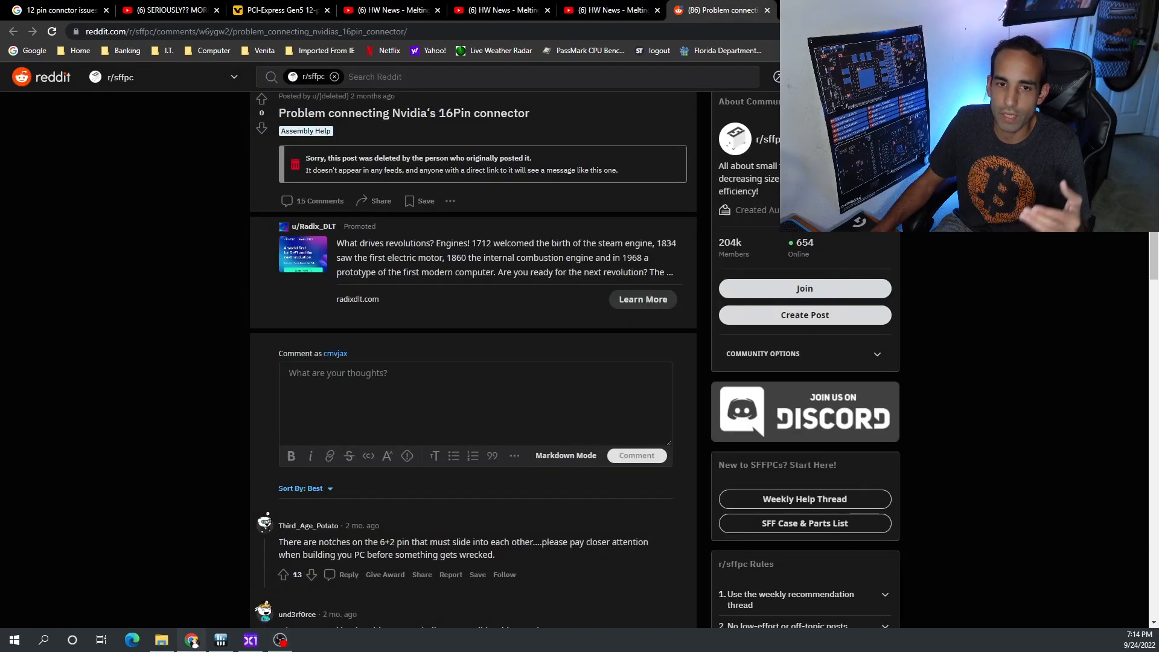
{"action": "mouse_move", "coordinate": [989, 317]}
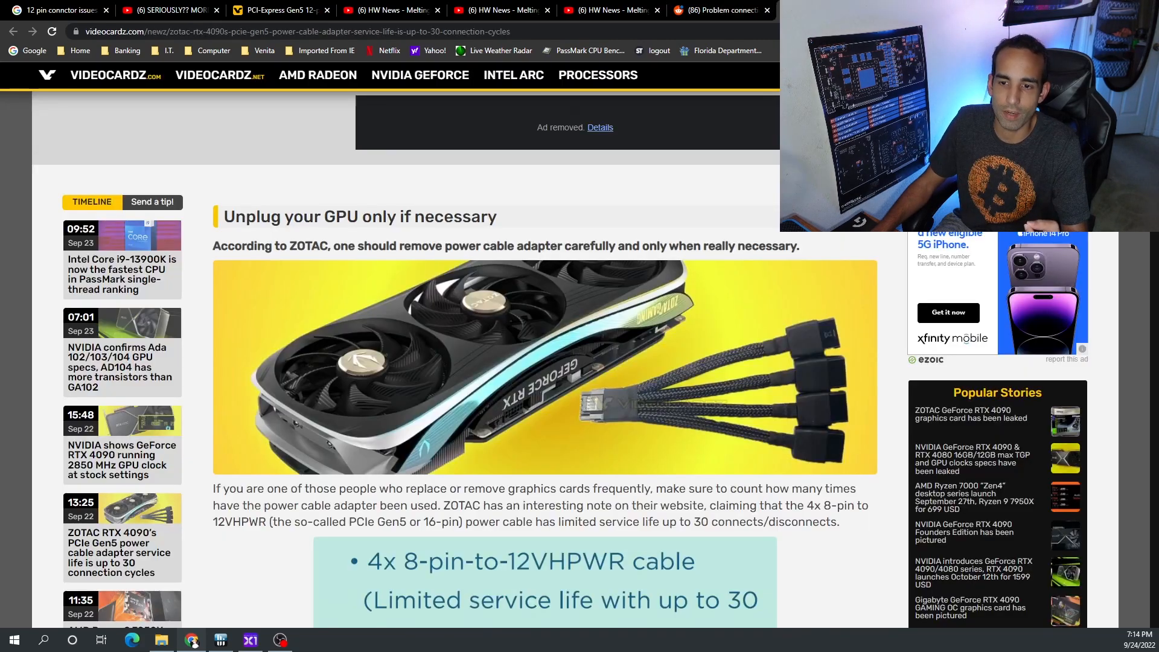
{"action": "mouse_move", "coordinate": [722, 454]}
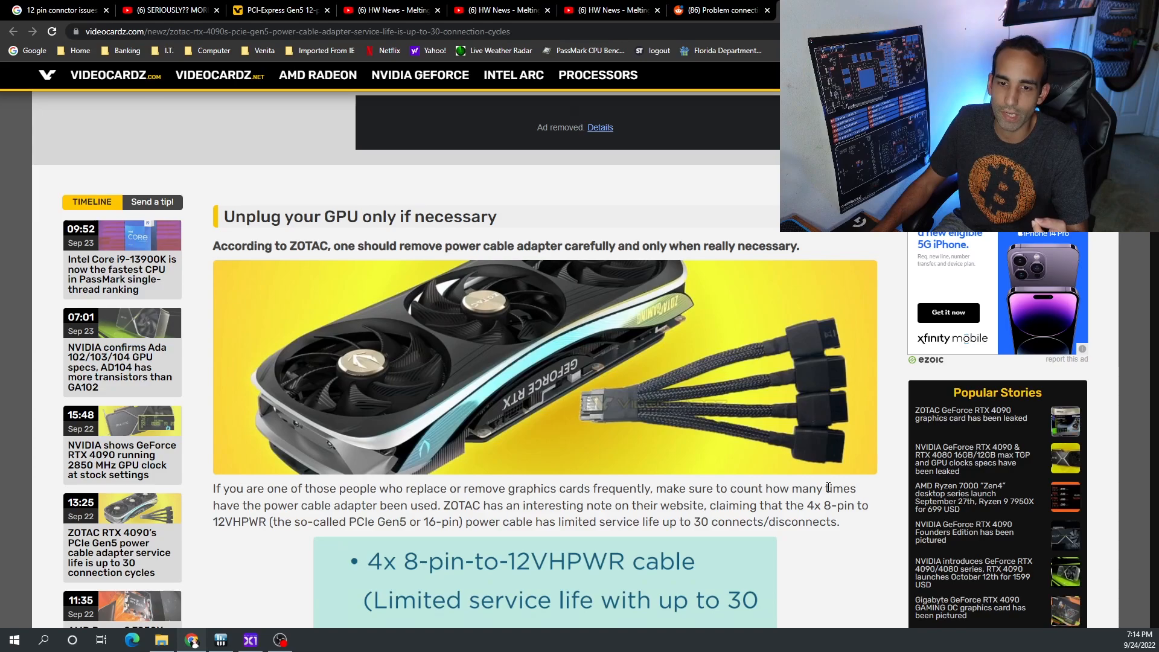
{"action": "mouse_move", "coordinate": [853, 474]}
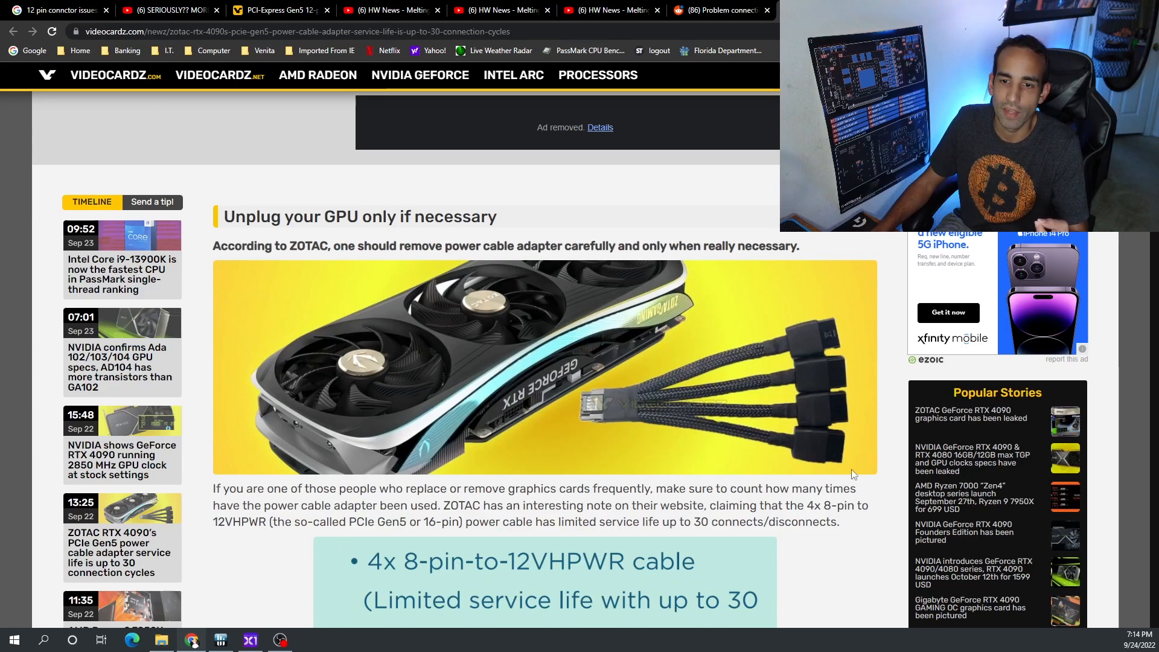
Scroll the VideoCardz article to ZOTAC's 30 connect/disconnect adapter service-life note
{"action": "scroll", "scroll_direction": "down", "scroll_amount": 3}
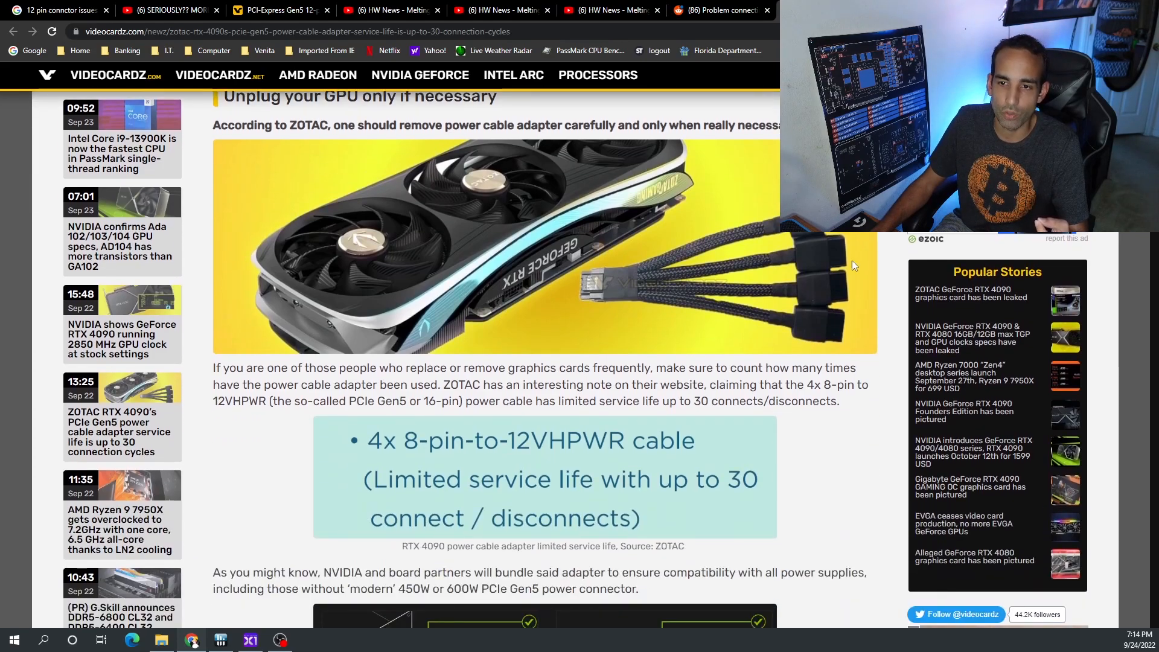
{"action": "mouse_move", "coordinate": [665, 296]}
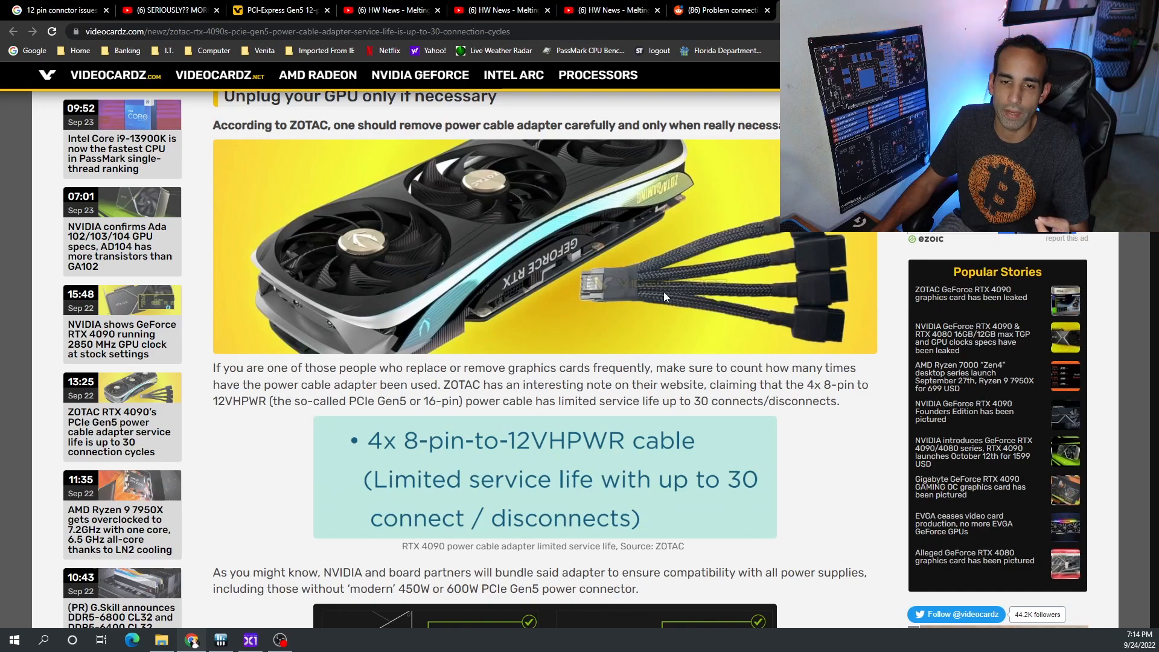
{"action": "mouse_move", "coordinate": [755, 391]}
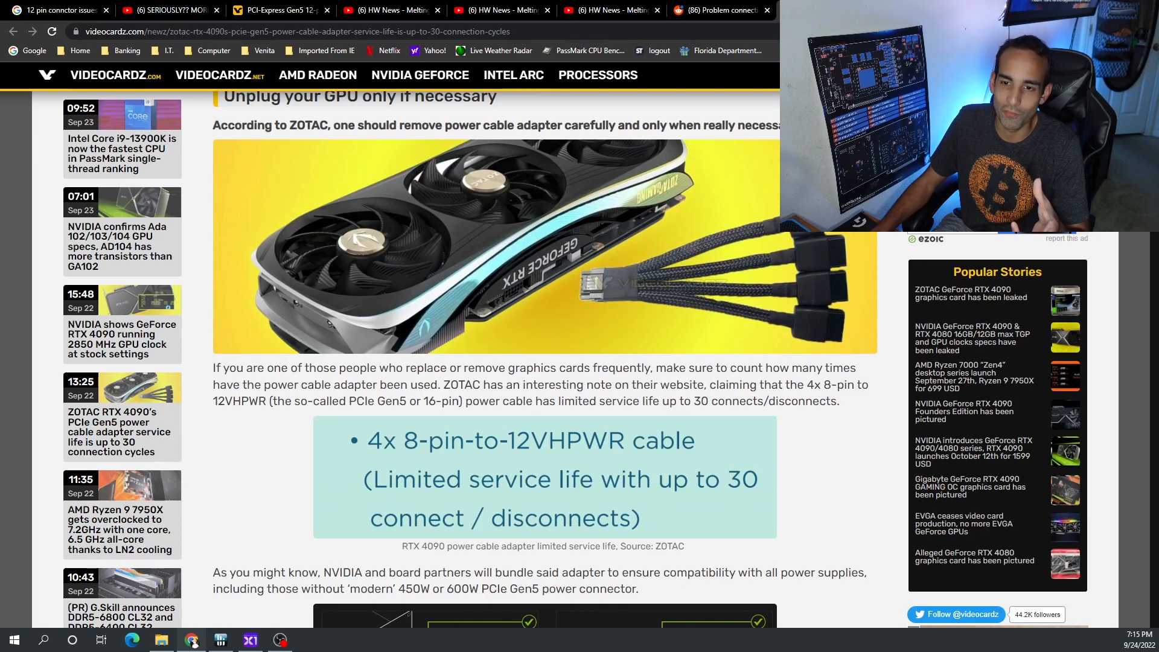
{"action": "mouse_move", "coordinate": [898, 410]}
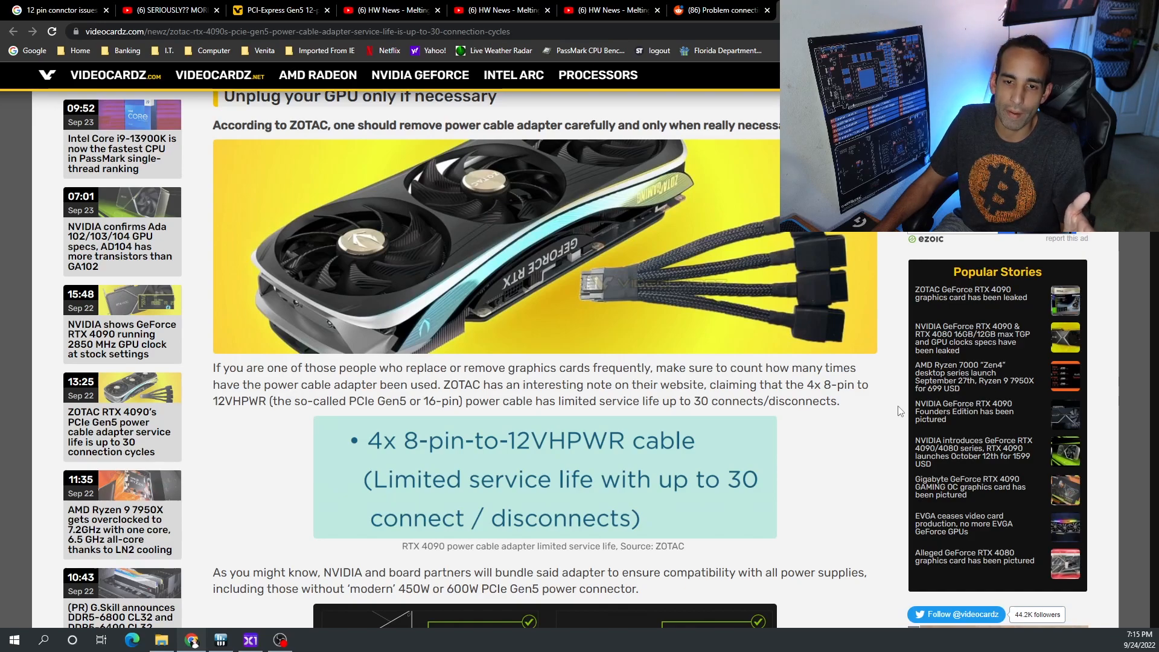
{"action": "mouse_move", "coordinate": [892, 434]}
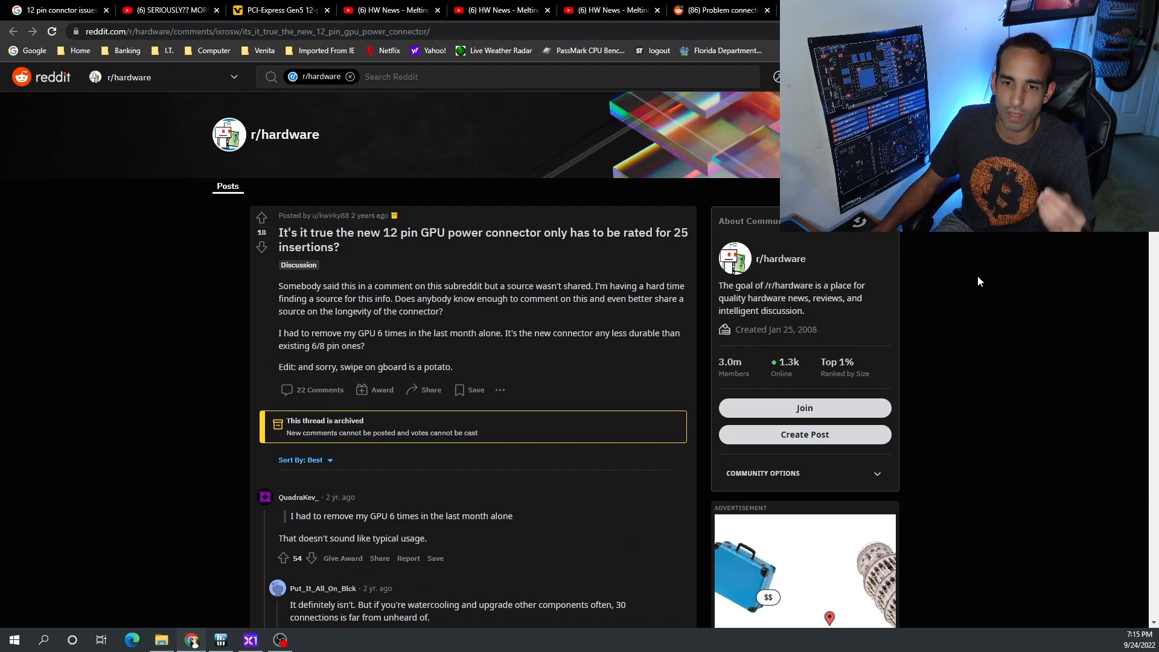
{"action": "mouse_move", "coordinate": [978, 274]}
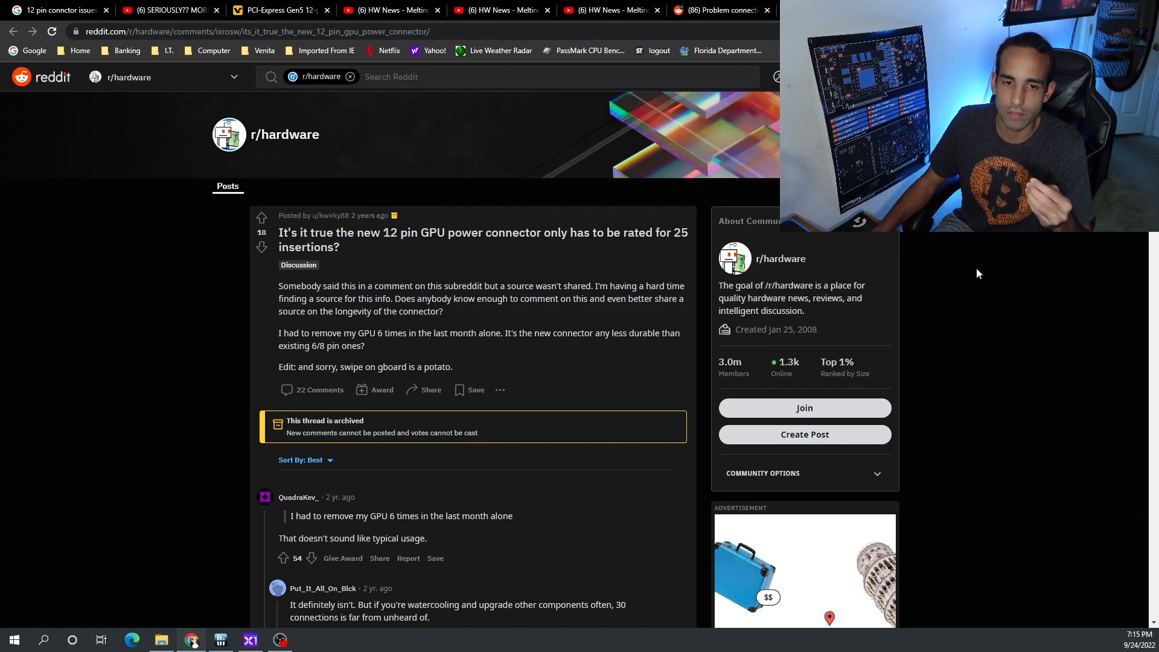
{"action": "mouse_move", "coordinate": [982, 274]}
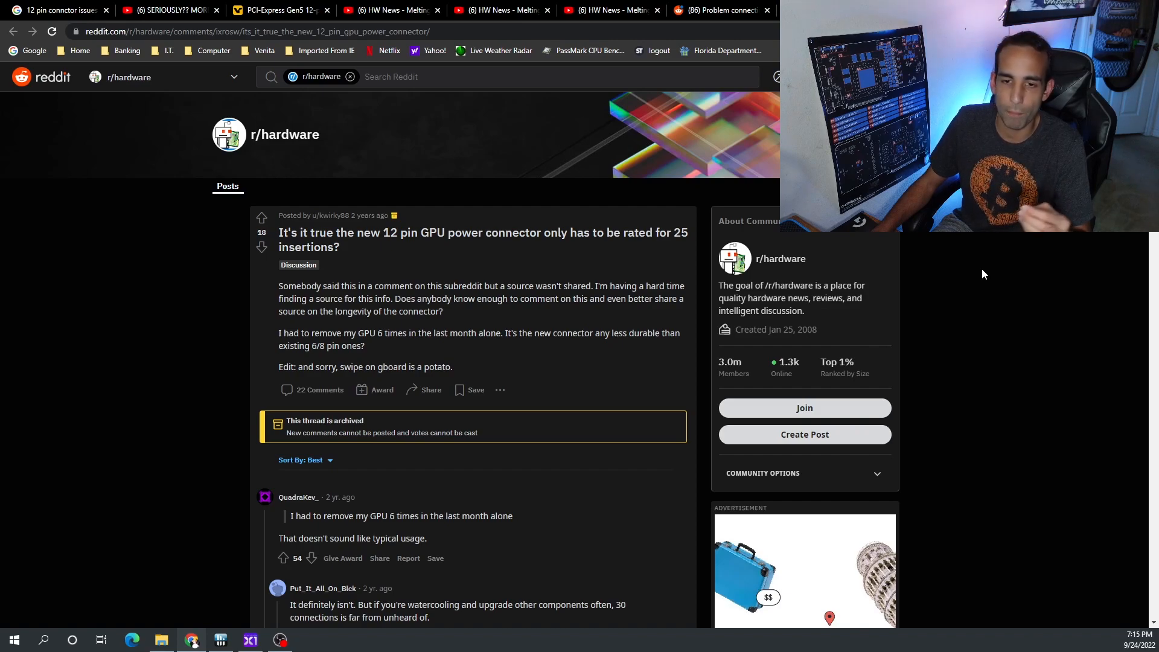
{"action": "mouse_move", "coordinate": [982, 282]}
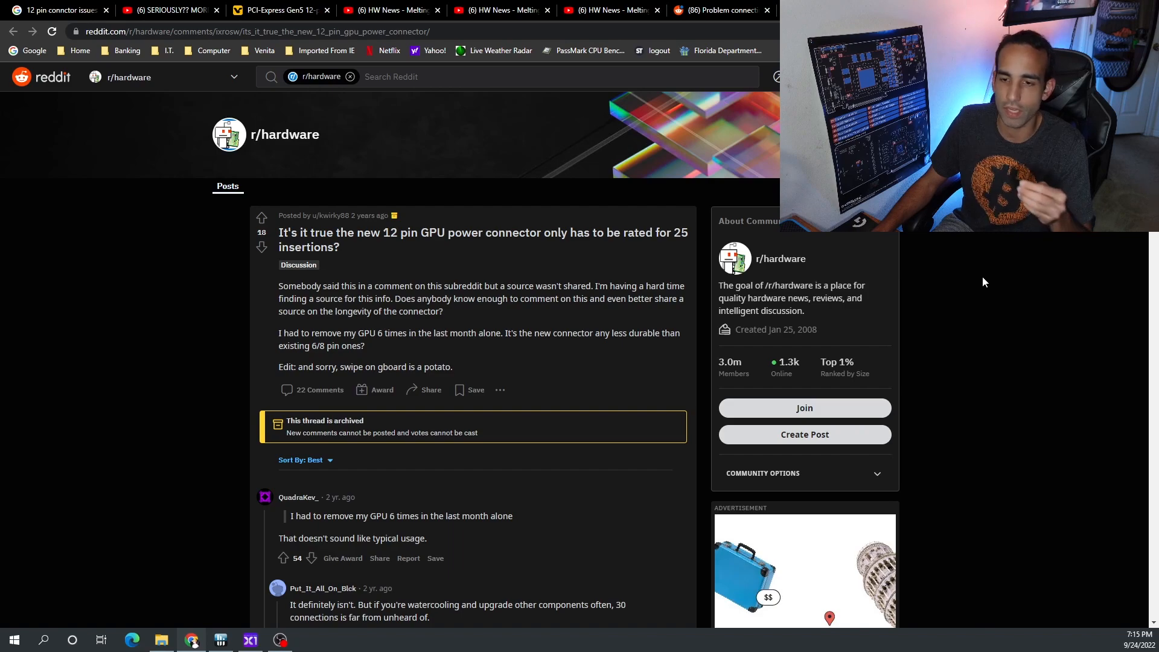
{"action": "mouse_move", "coordinate": [984, 279]}
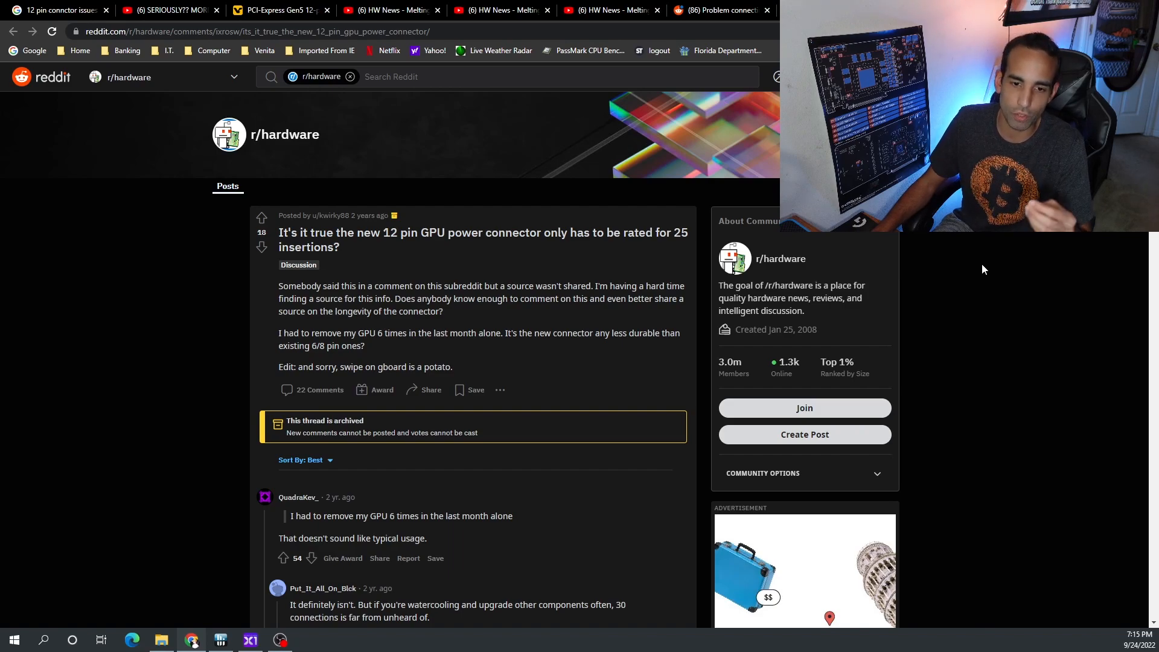